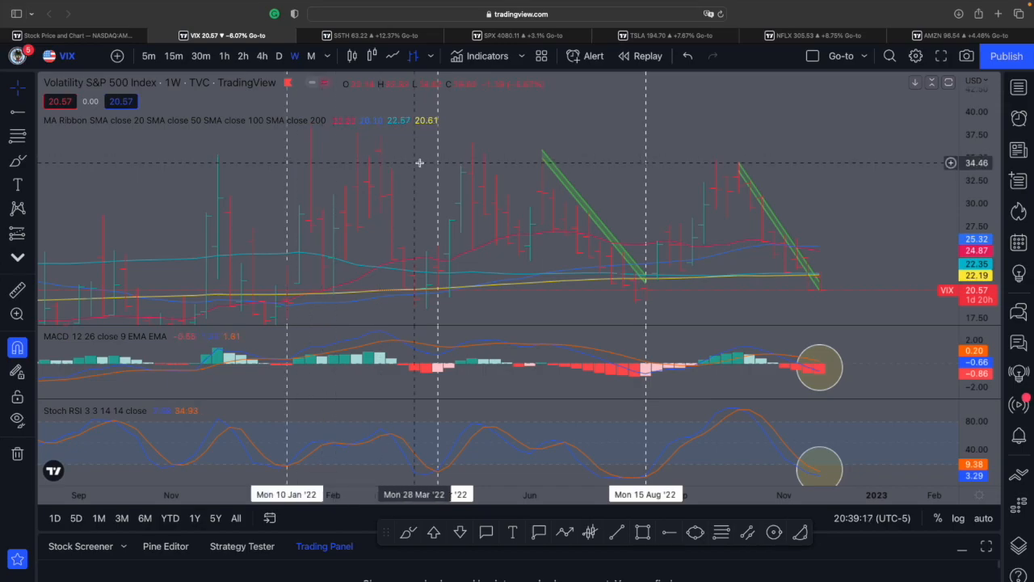
mouse_move(380, 39)
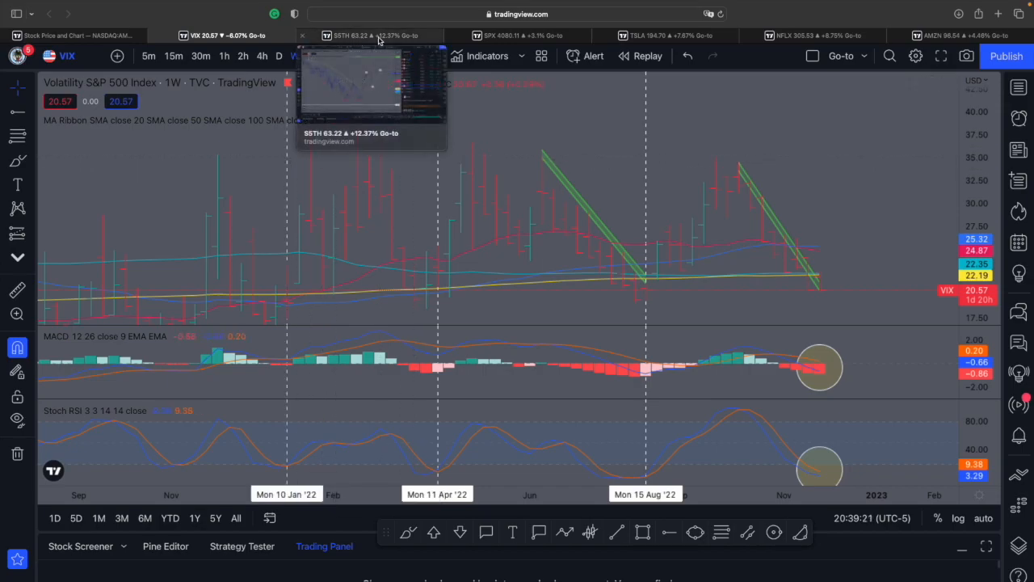
mouse_move(660, 36)
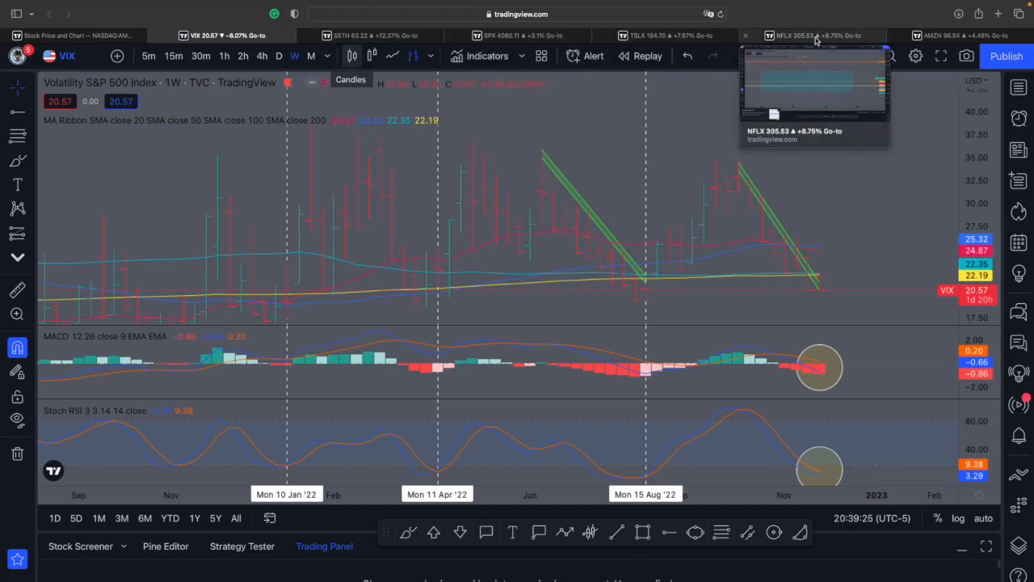
- Glance at the Netflix and Tesla charts, then return to VIX and switch it to daily candles
click(799, 34)
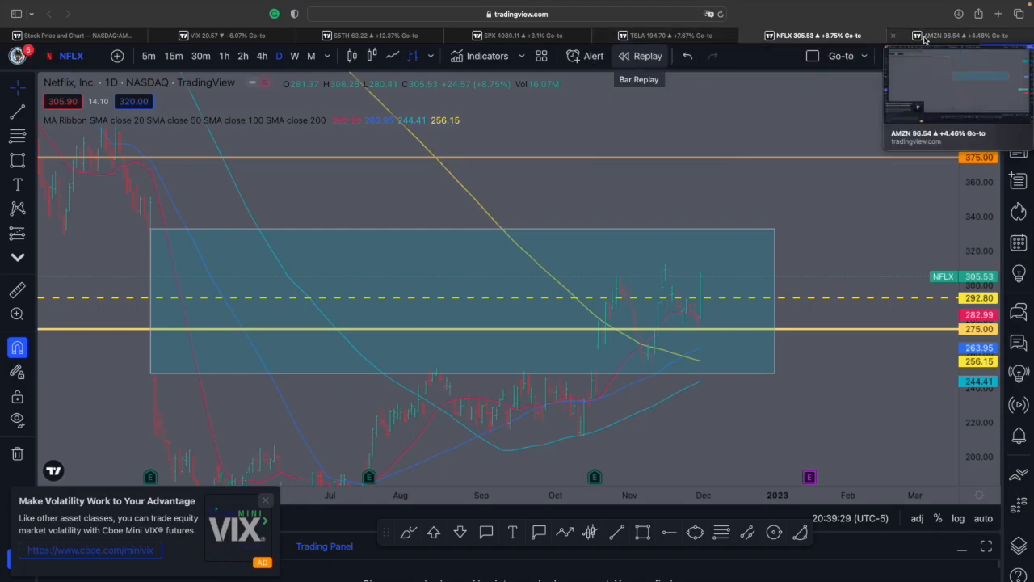
click(671, 36)
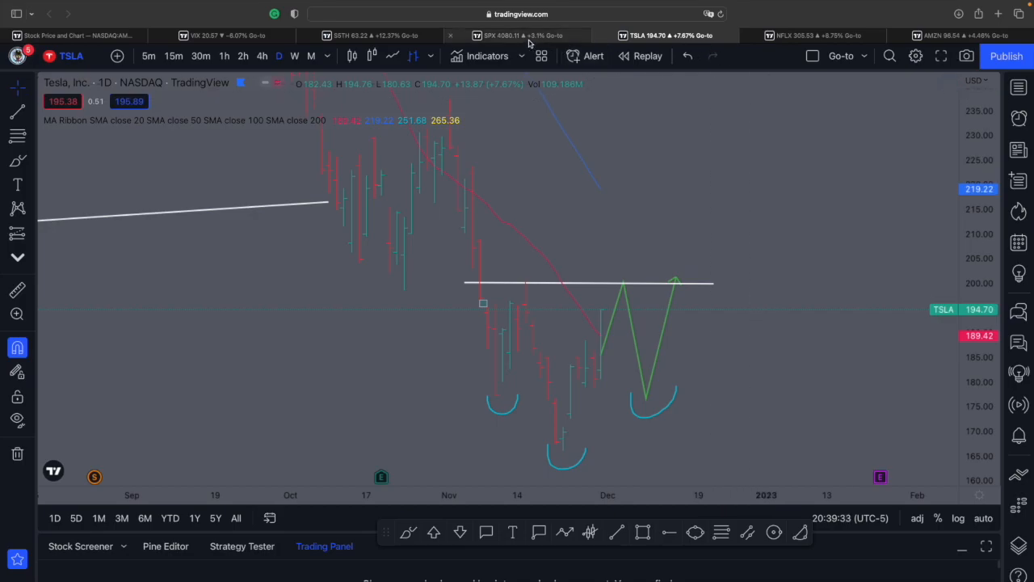
click(197, 36)
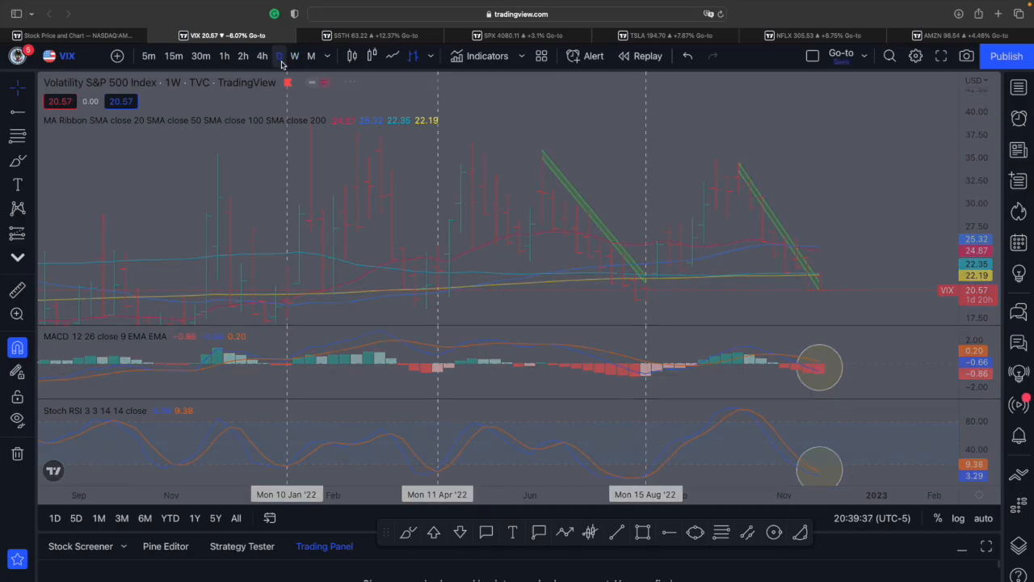
click(278, 54)
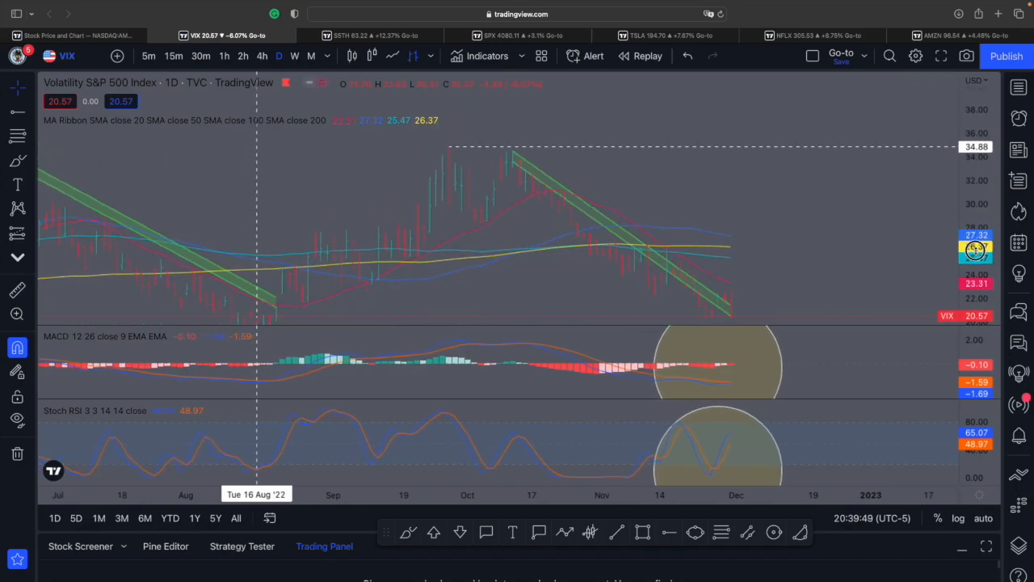
mouse_move(879, 217)
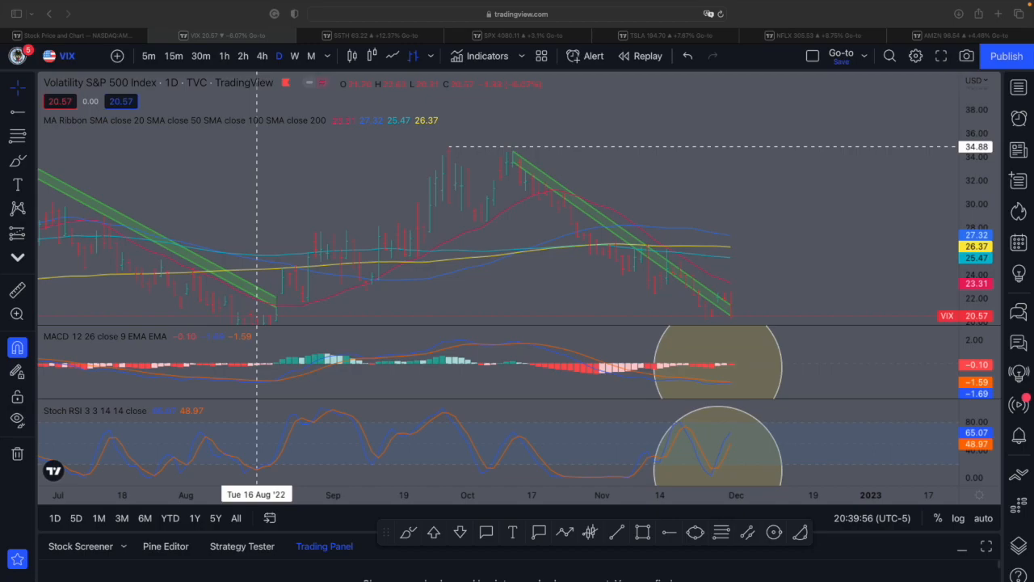
mouse_move(653, 152)
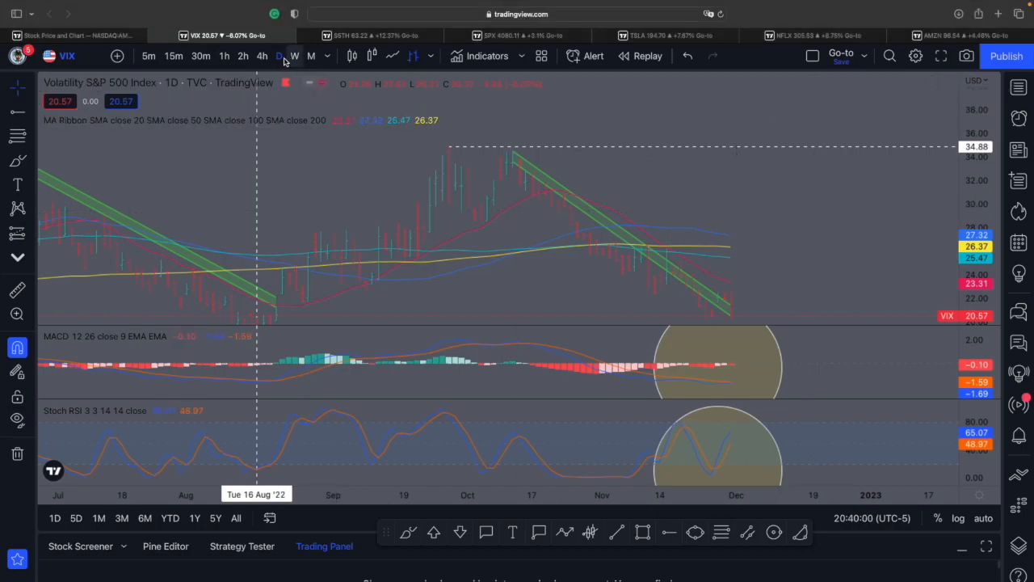
mouse_move(258, 55)
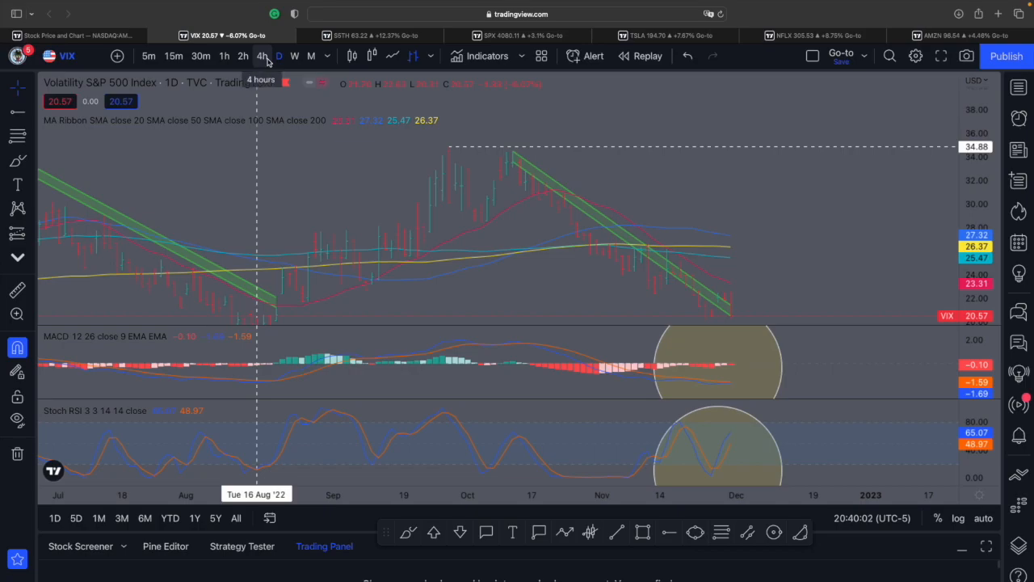
mouse_move(299, 63)
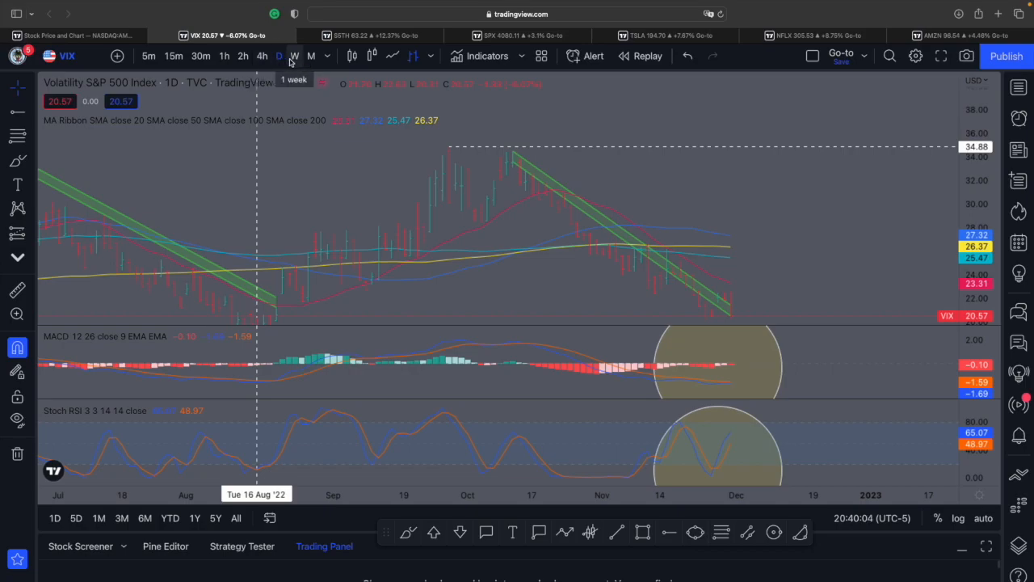
mouse_move(259, 55)
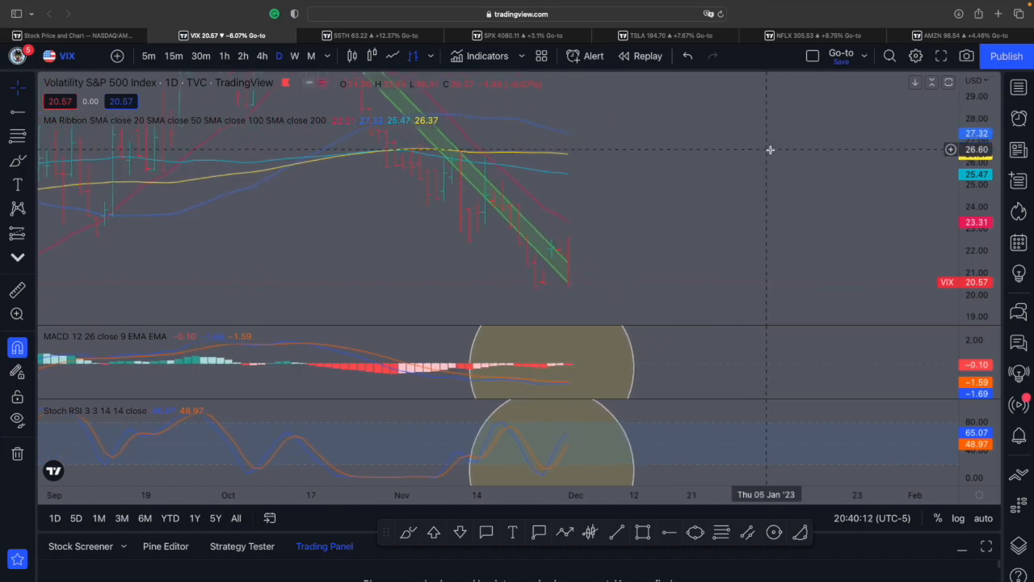
- Switch the VIX chart back to weekly candles
click(291, 55)
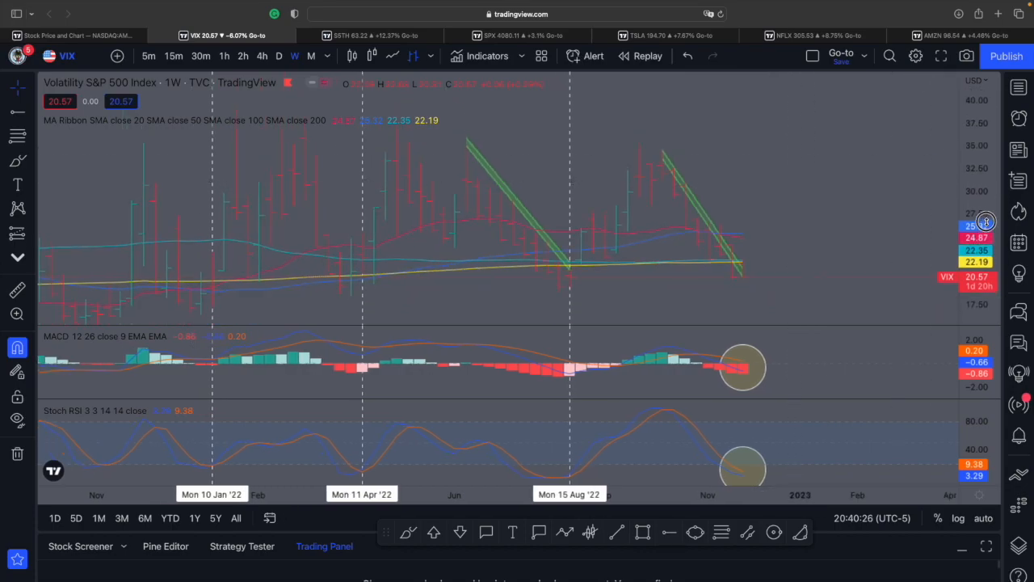
mouse_move(886, 206)
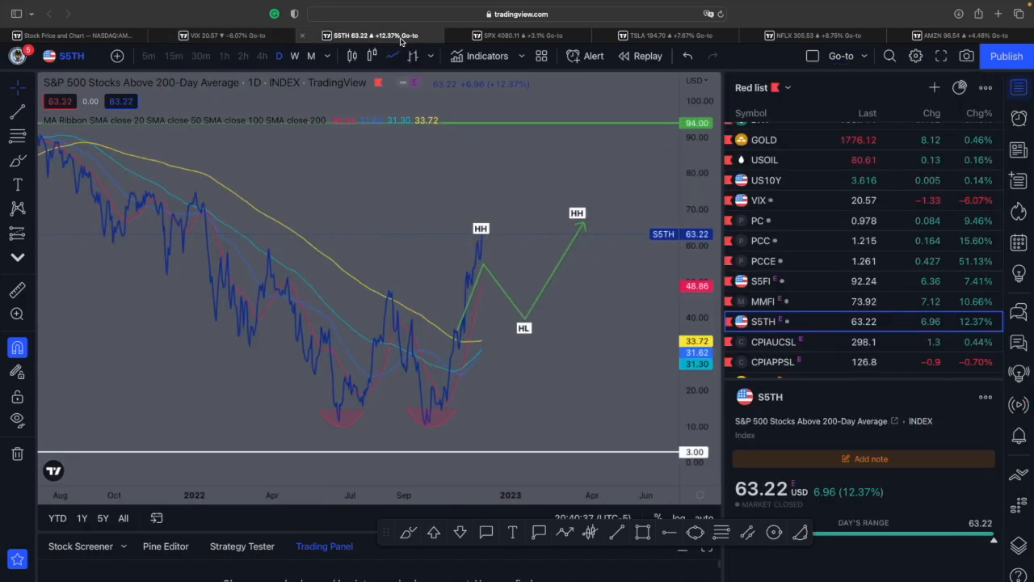
mouse_move(360, 260)
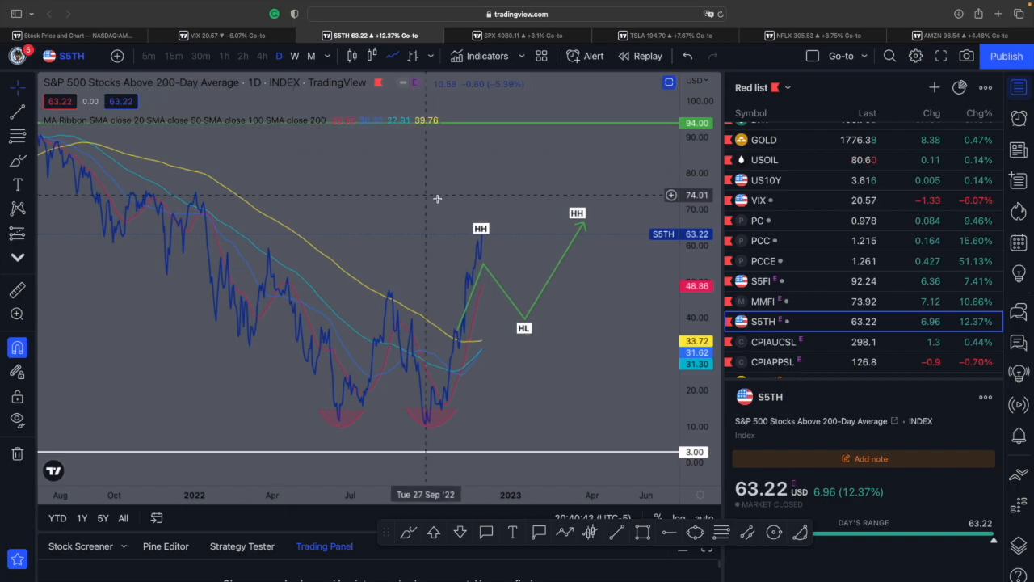
mouse_move(484, 213)
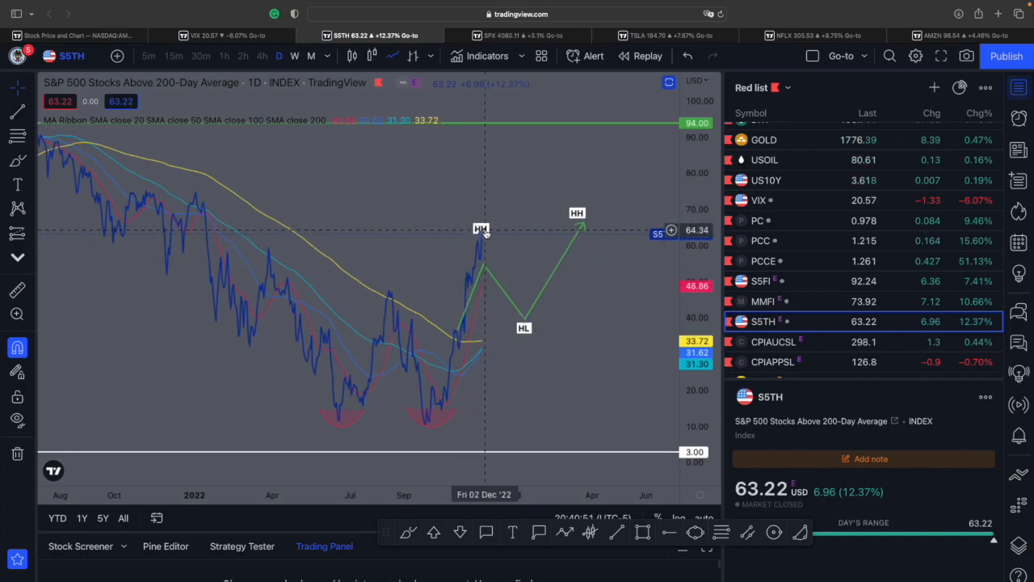
mouse_move(475, 236)
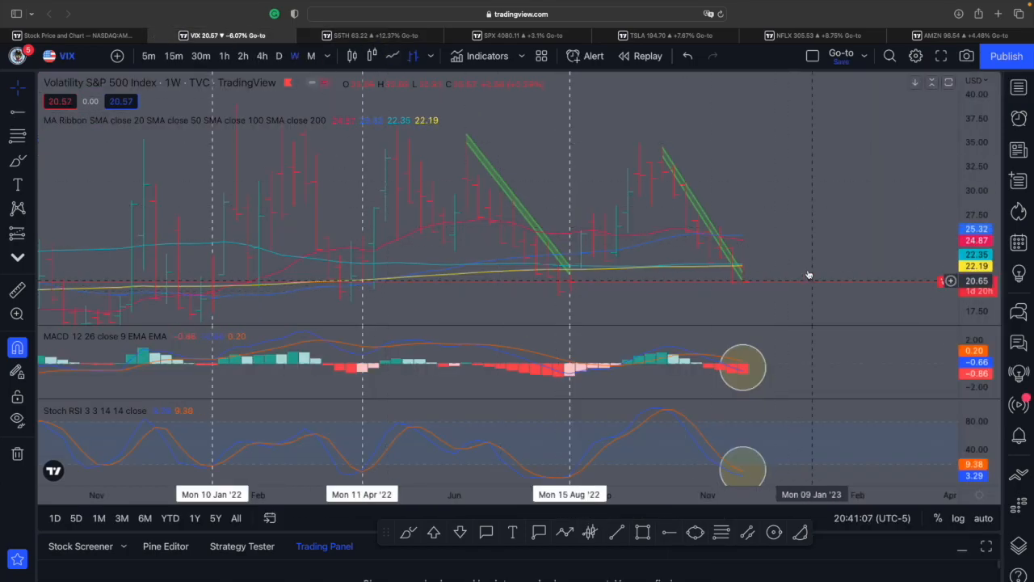
mouse_move(741, 186)
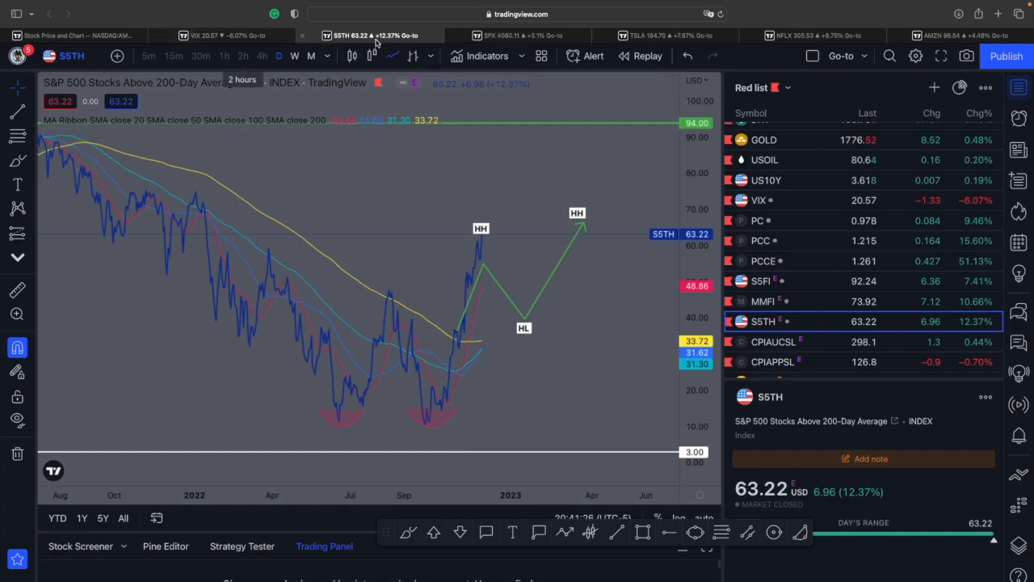
mouse_move(504, 41)
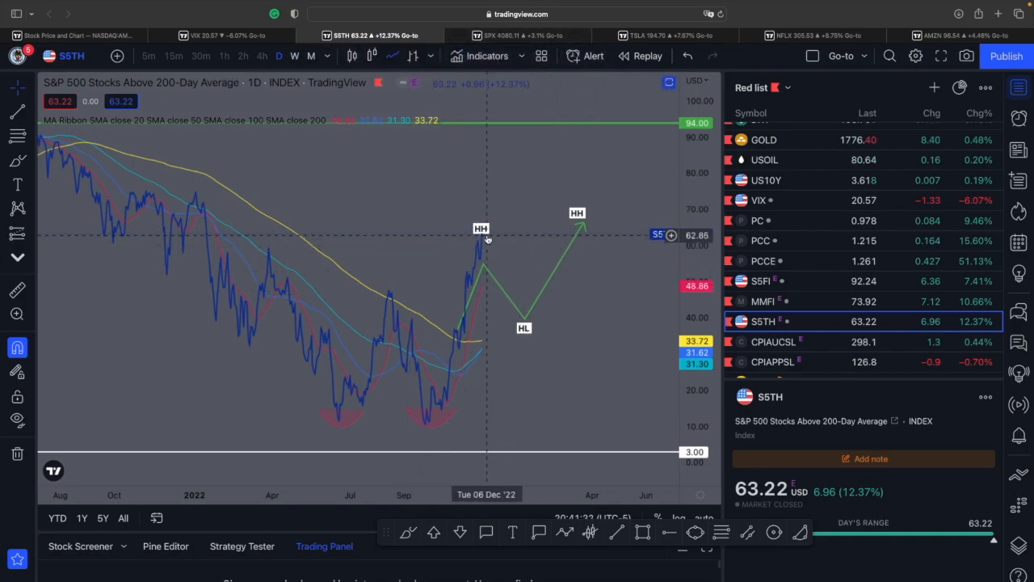
mouse_move(479, 239)
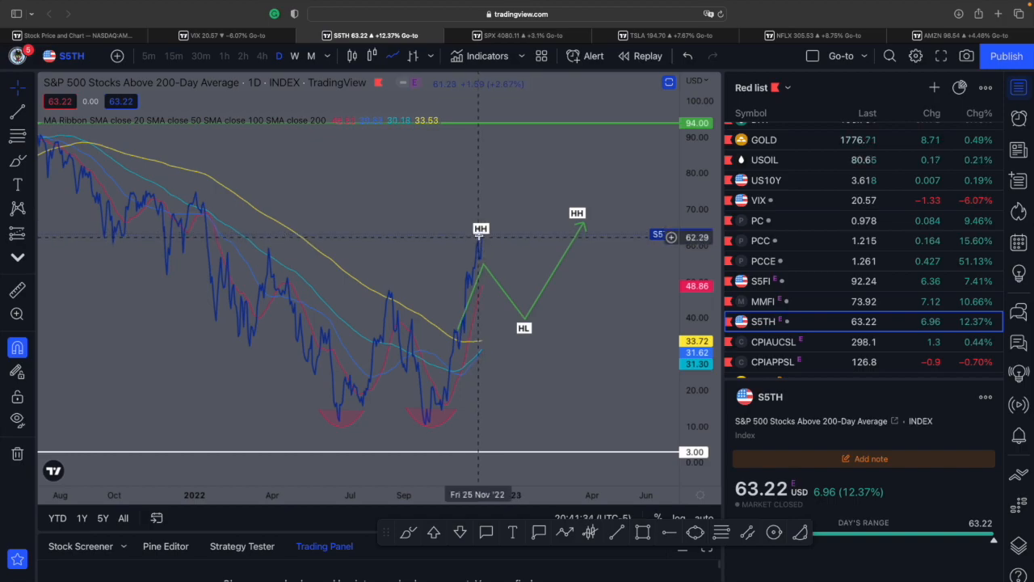
mouse_move(439, 239)
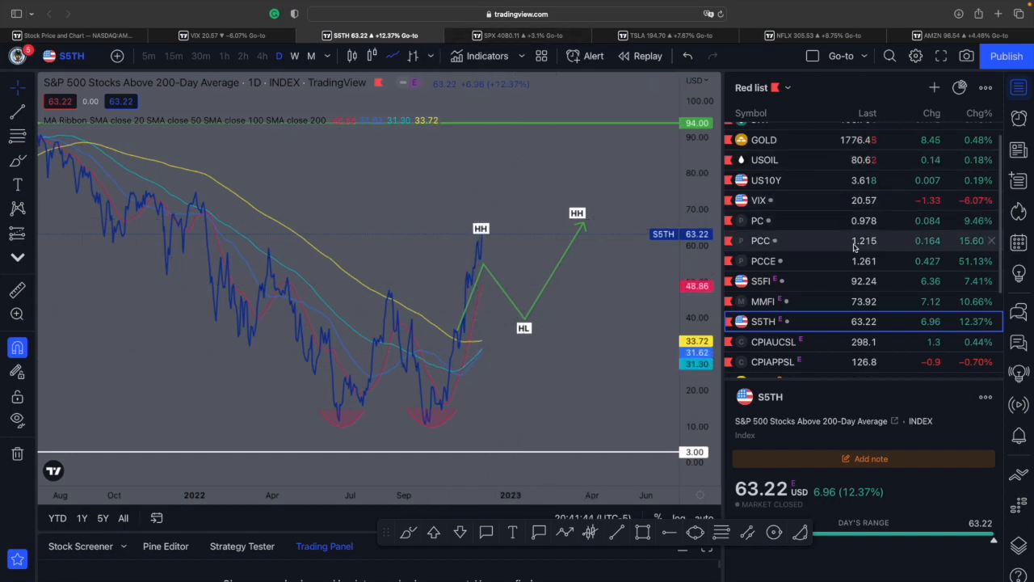
- Review the Stocks Above 50-Day Average chart, then bring up the weekly VIX chart
click(763, 281)
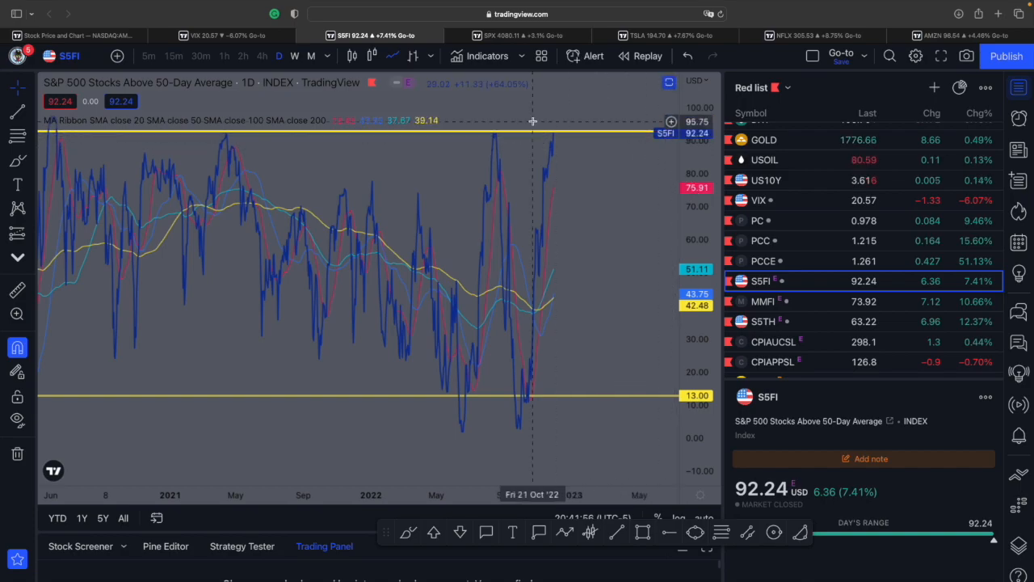
mouse_move(486, 139)
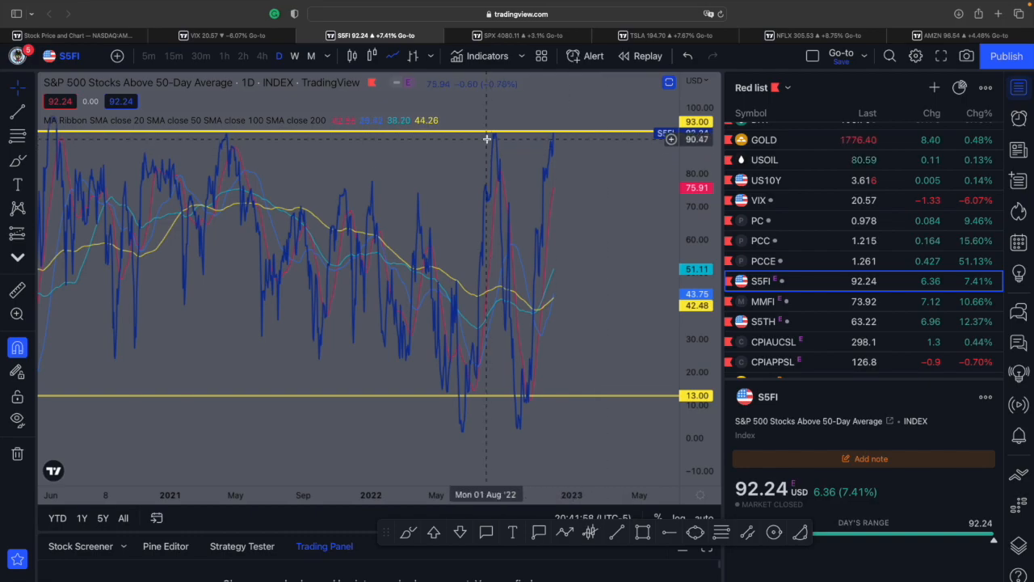
mouse_move(786, 293)
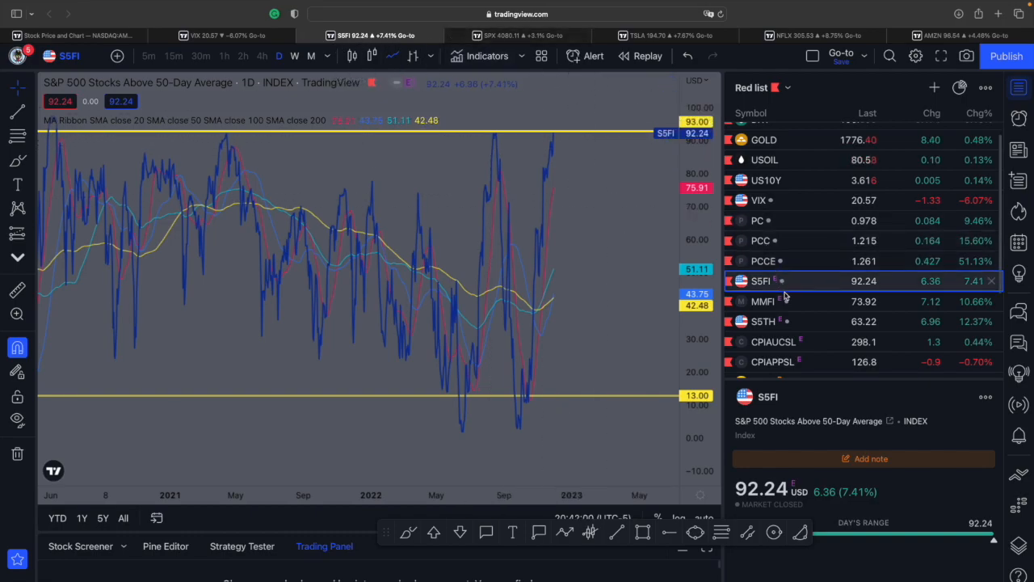
click(762, 320)
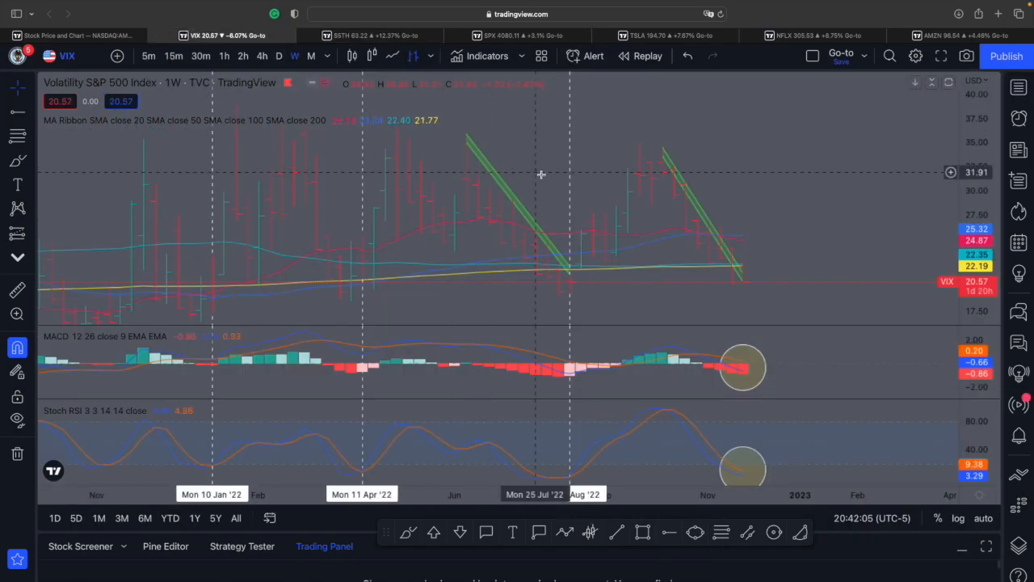
mouse_move(265, 467)
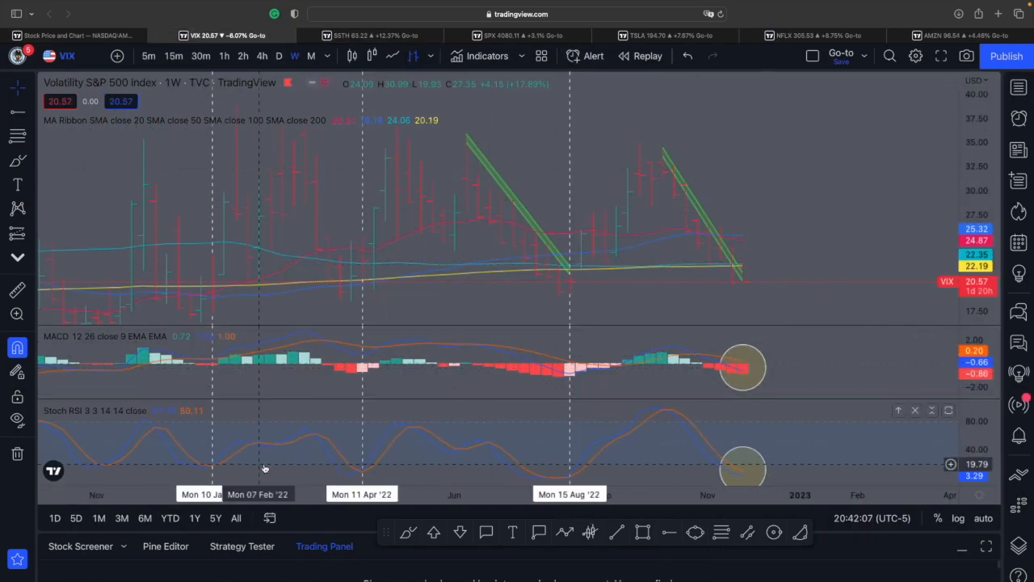
mouse_move(365, 468)
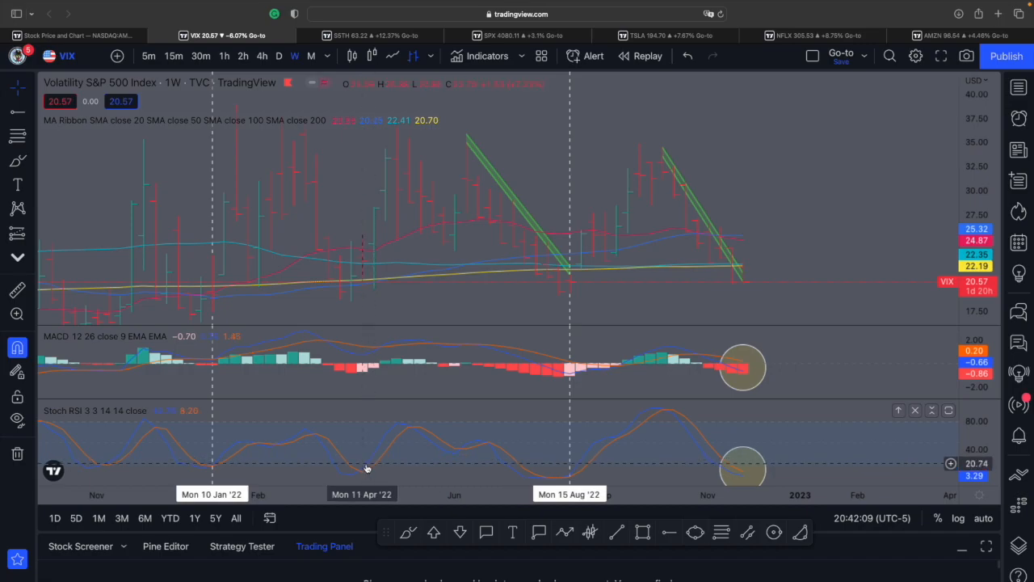
mouse_move(218, 468)
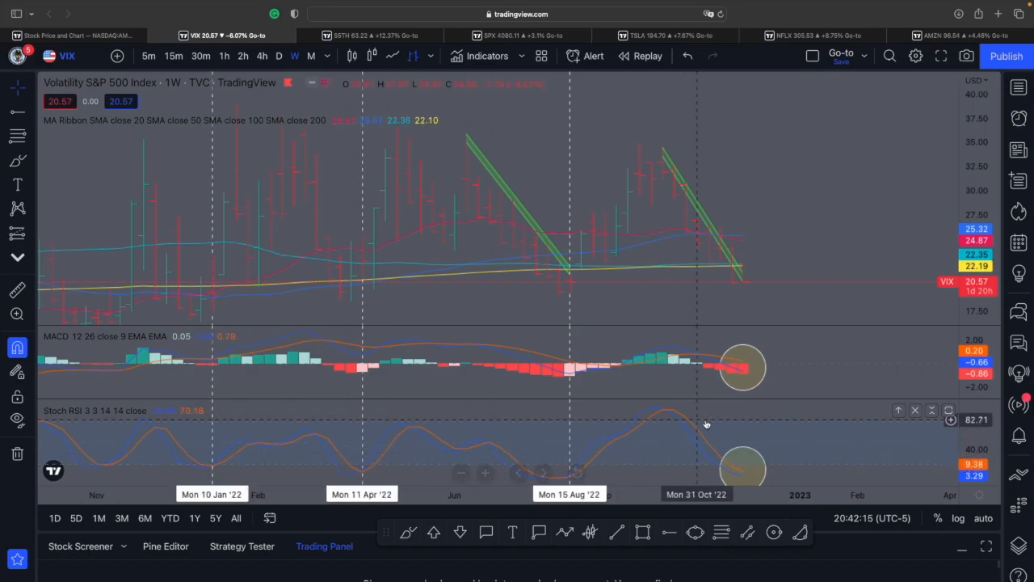
mouse_move(753, 436)
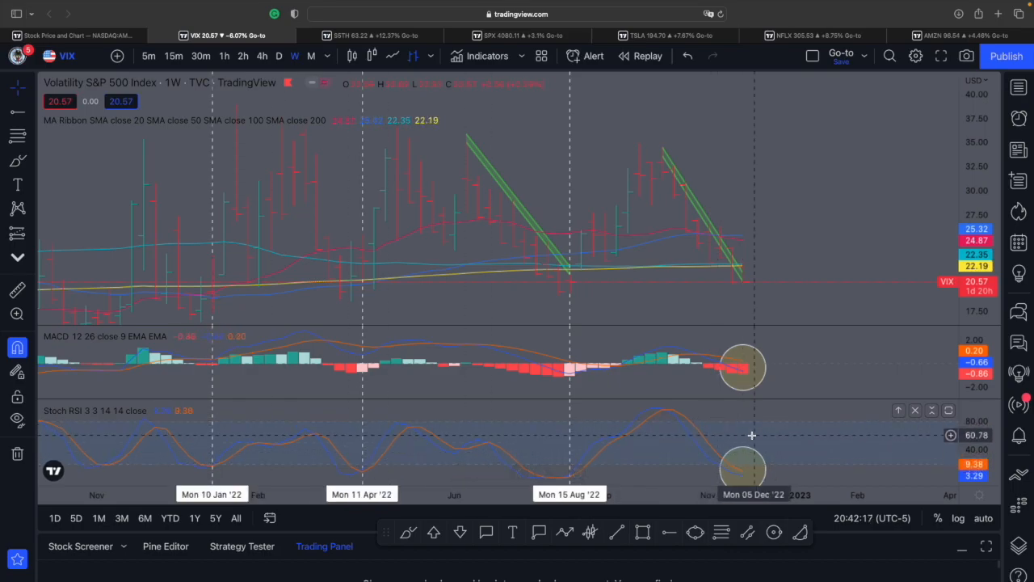
mouse_move(763, 434)
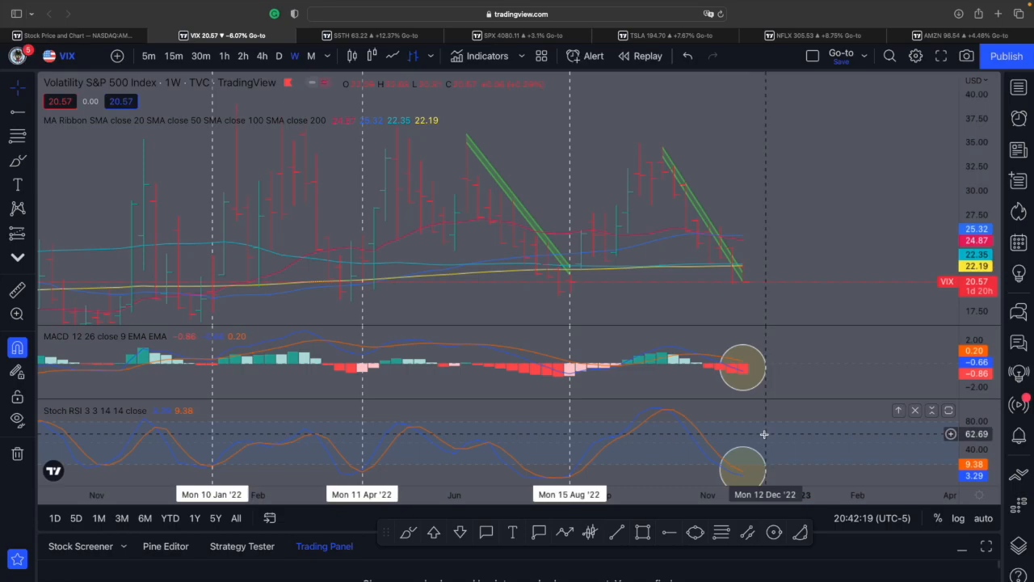
mouse_move(774, 434)
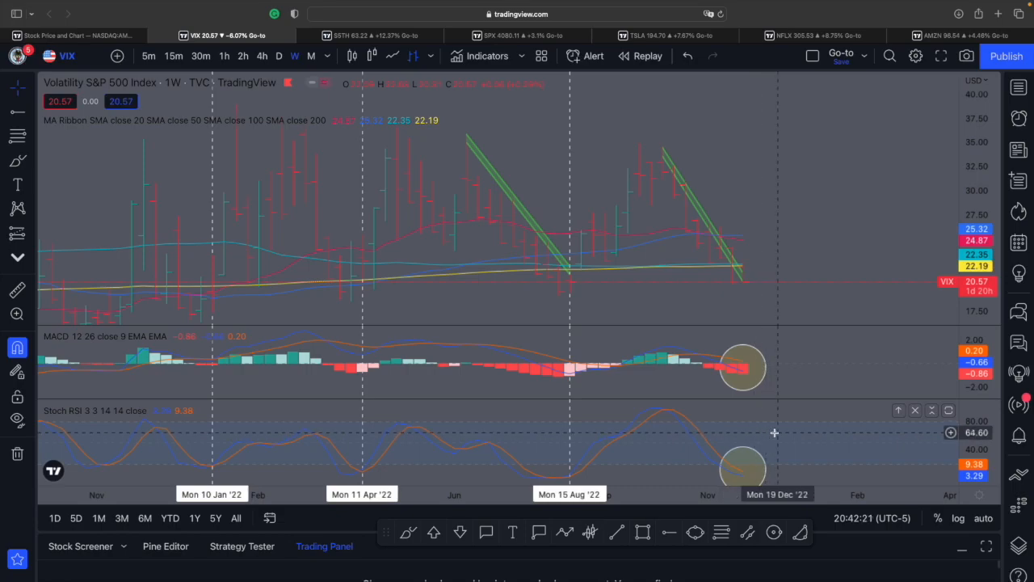
mouse_move(773, 428)
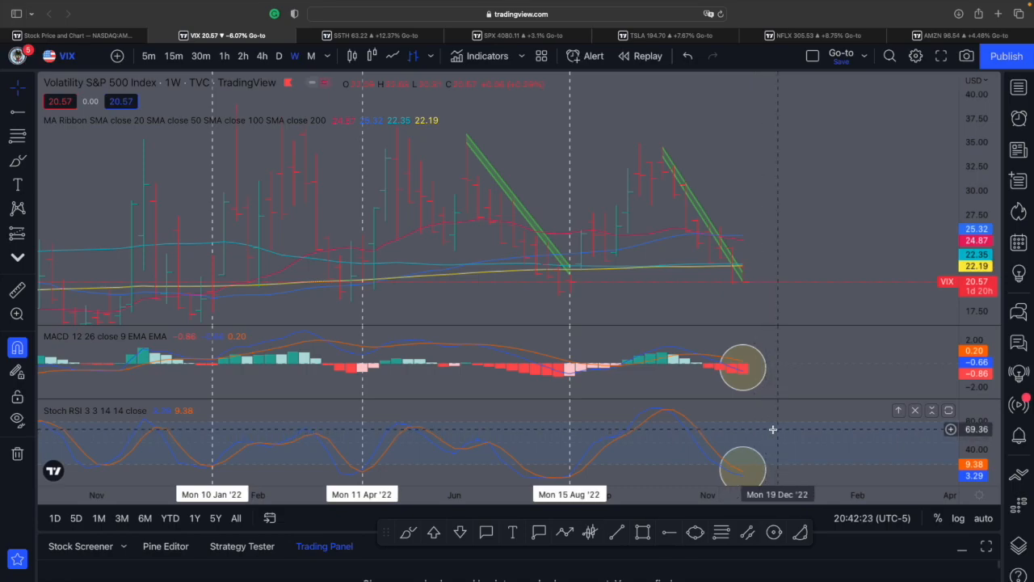
mouse_move(753, 417)
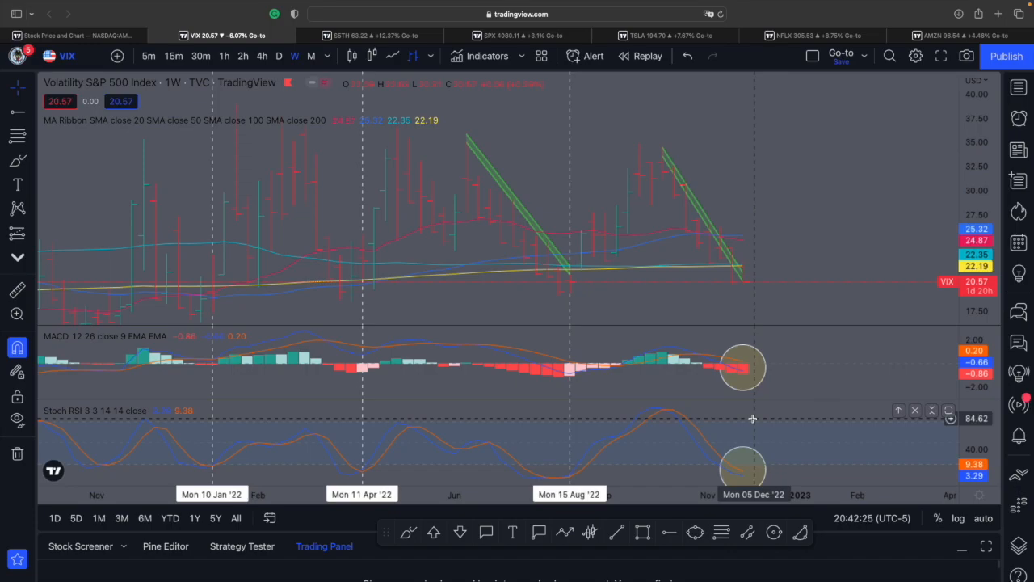
mouse_move(732, 318)
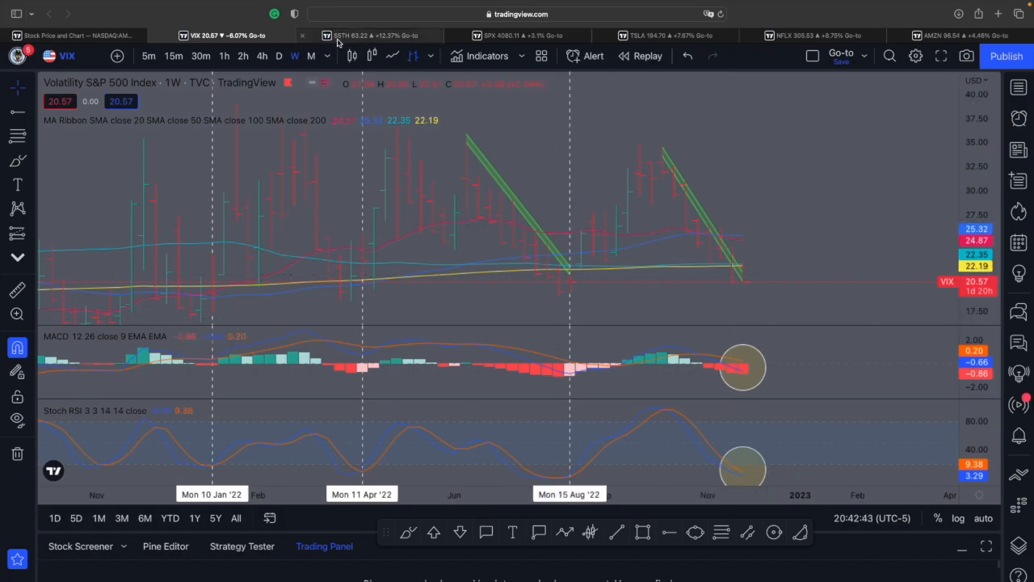
mouse_move(343, 44)
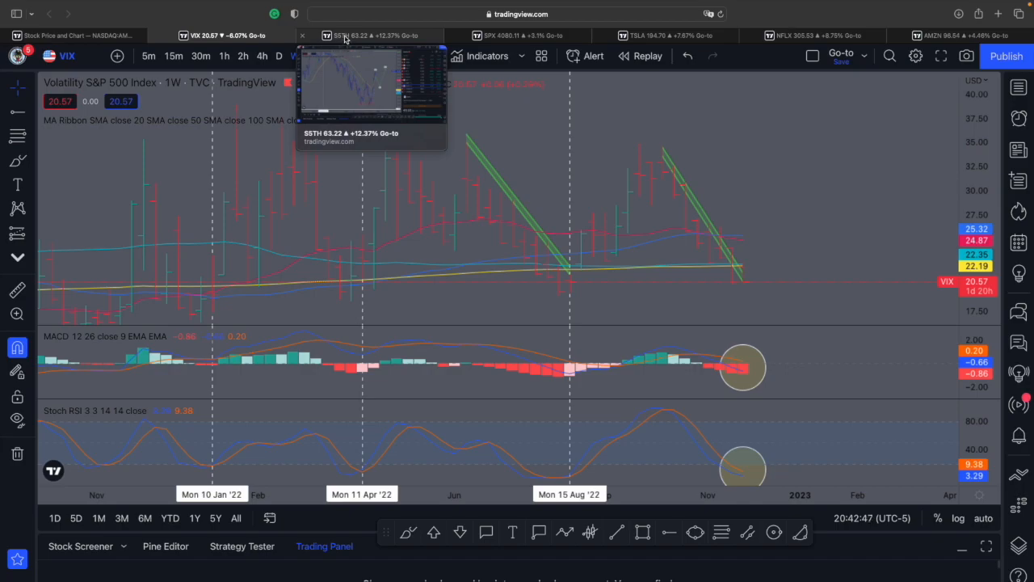
- Move from the weekly VIX chart to the daily S&P 500 (SPX) chart
click(511, 35)
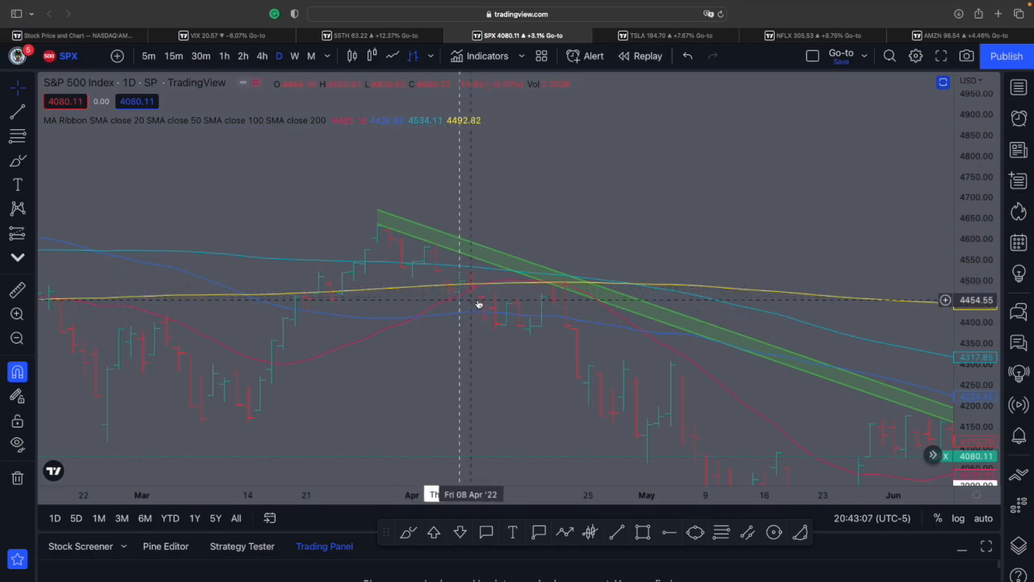
mouse_move(640, 298)
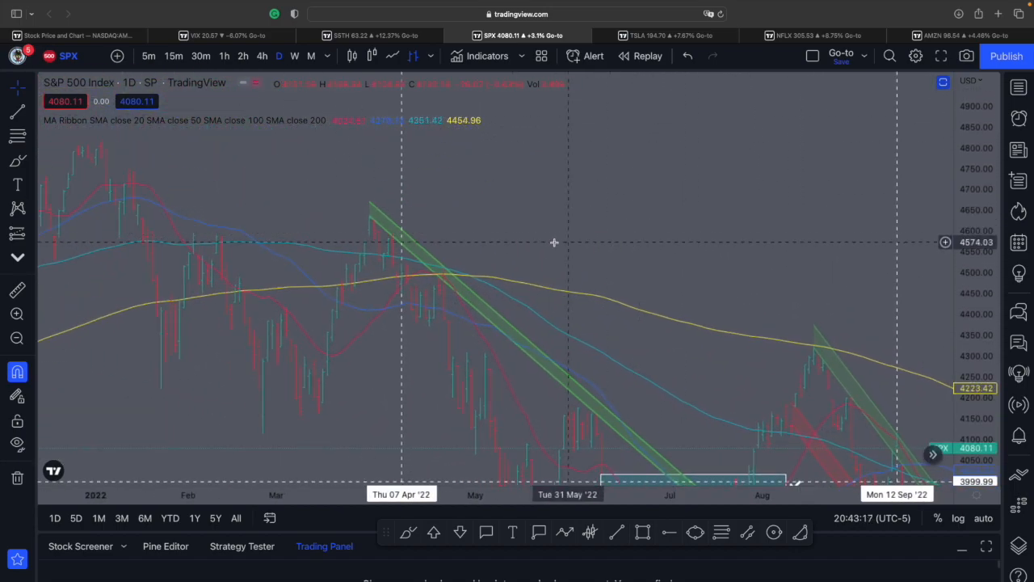
mouse_move(669, 252)
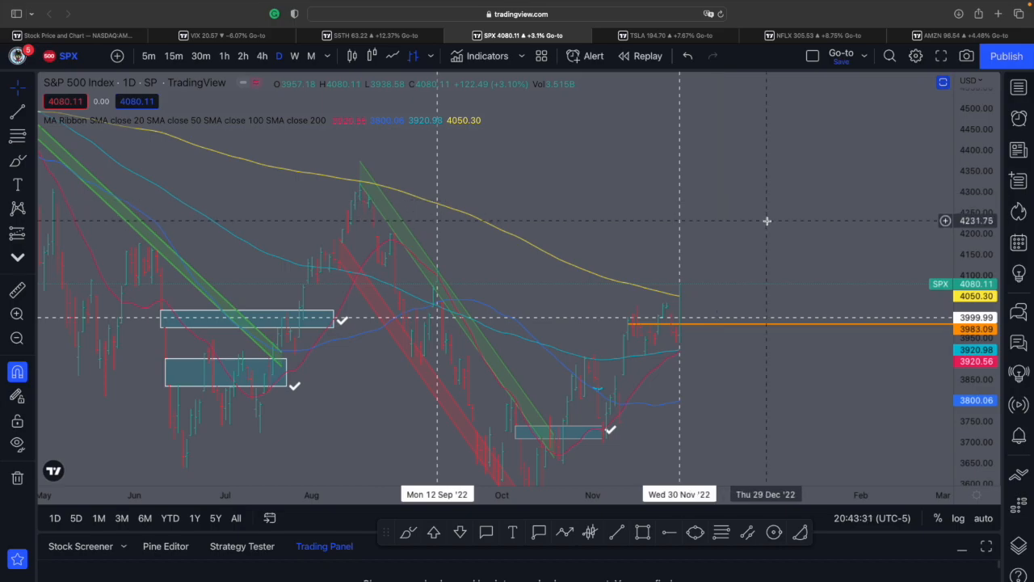
mouse_move(818, 244)
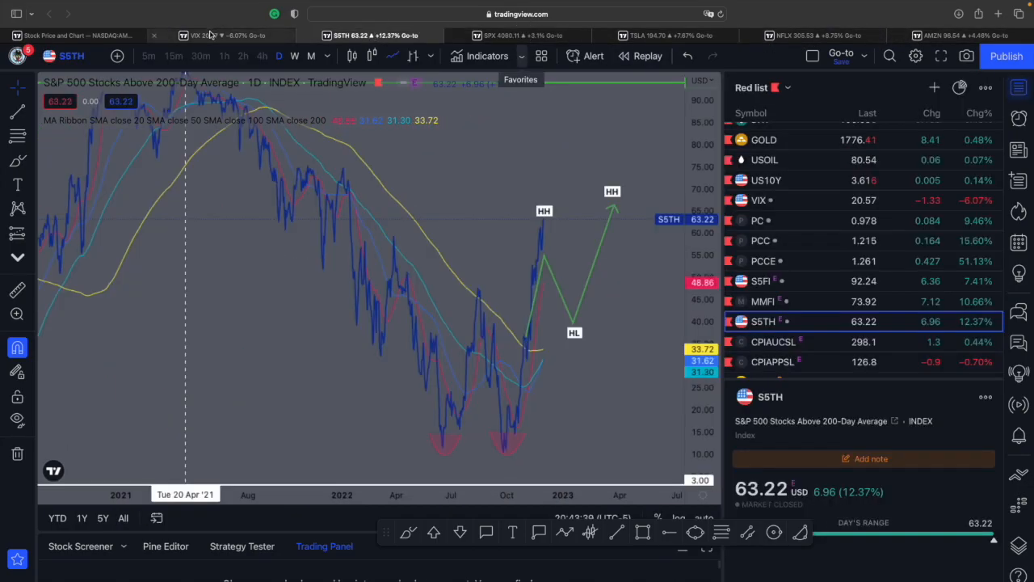
mouse_move(210, 36)
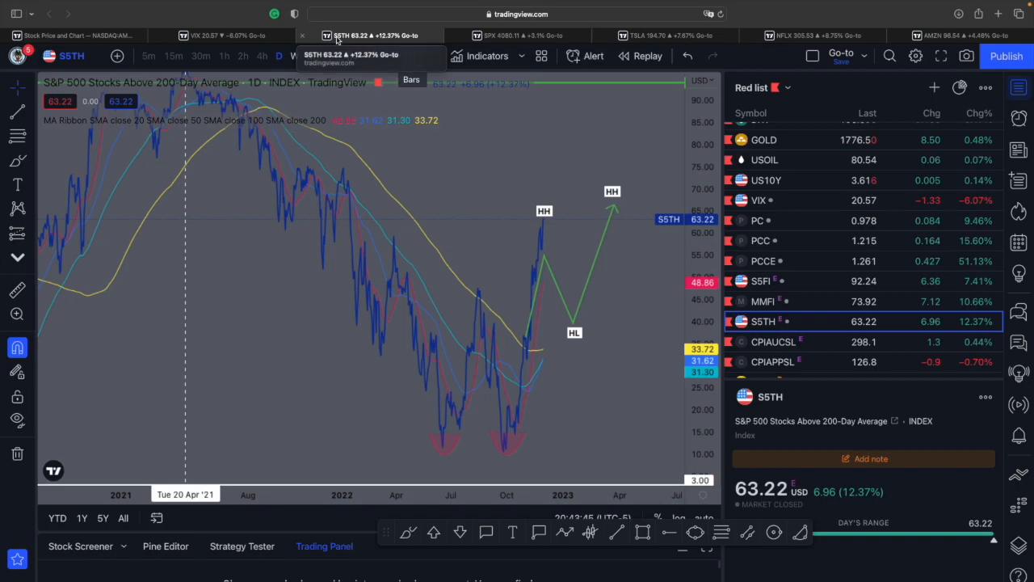
mouse_move(794, 147)
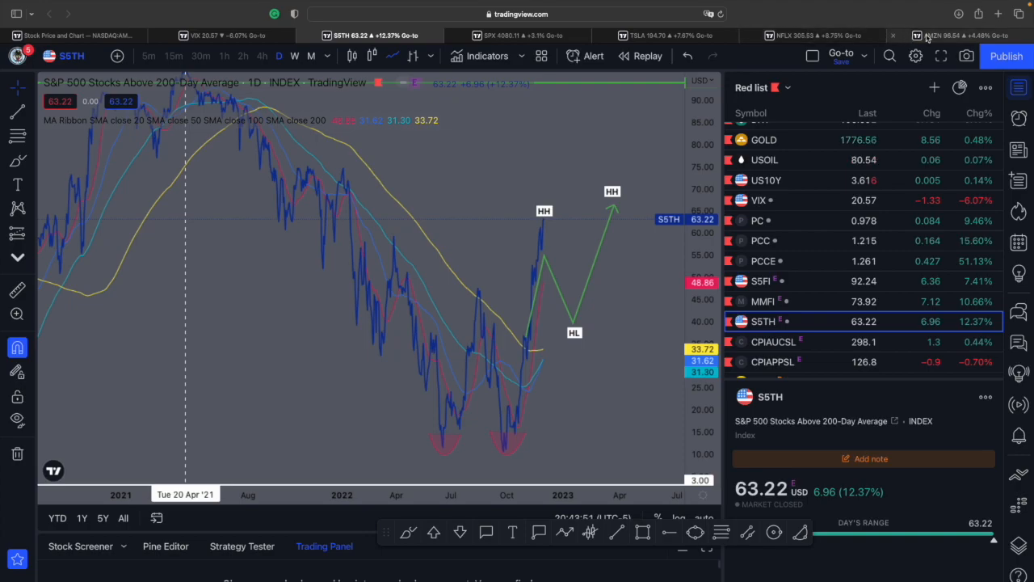
- Bring up Amazon's daily chart, then switch to Netflix's daily chart near 305.53
click(945, 34)
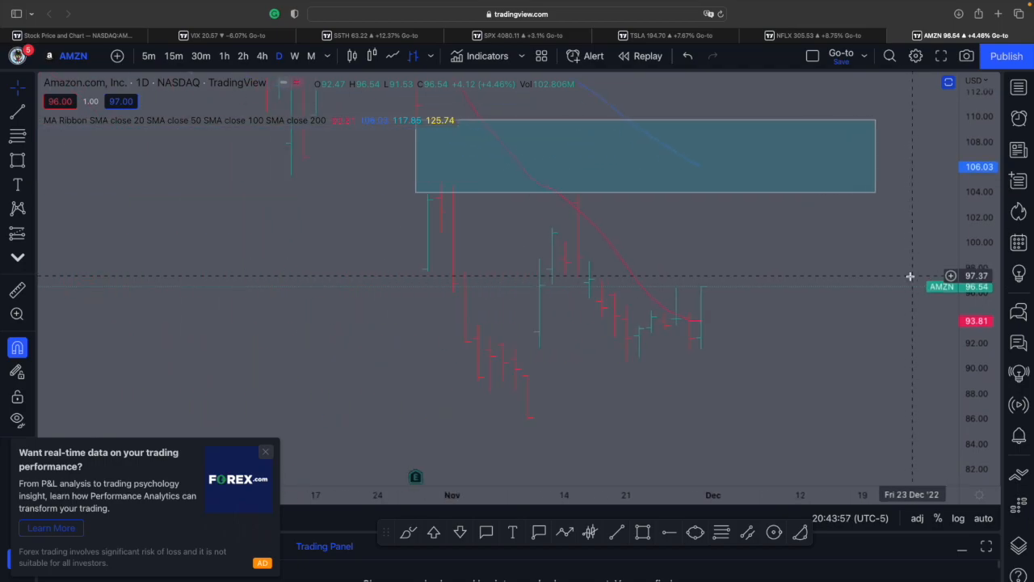
click(805, 35)
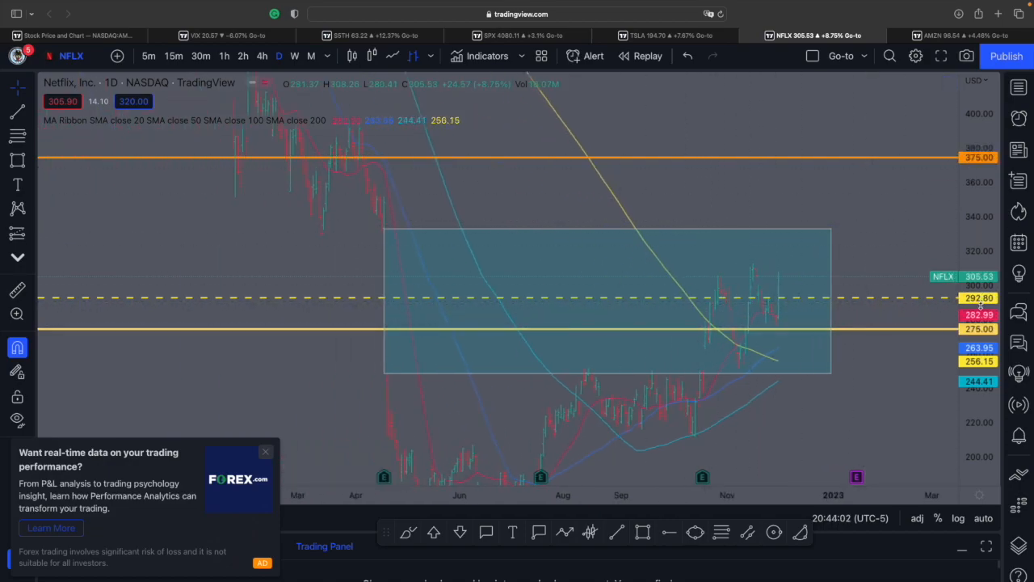
mouse_move(776, 194)
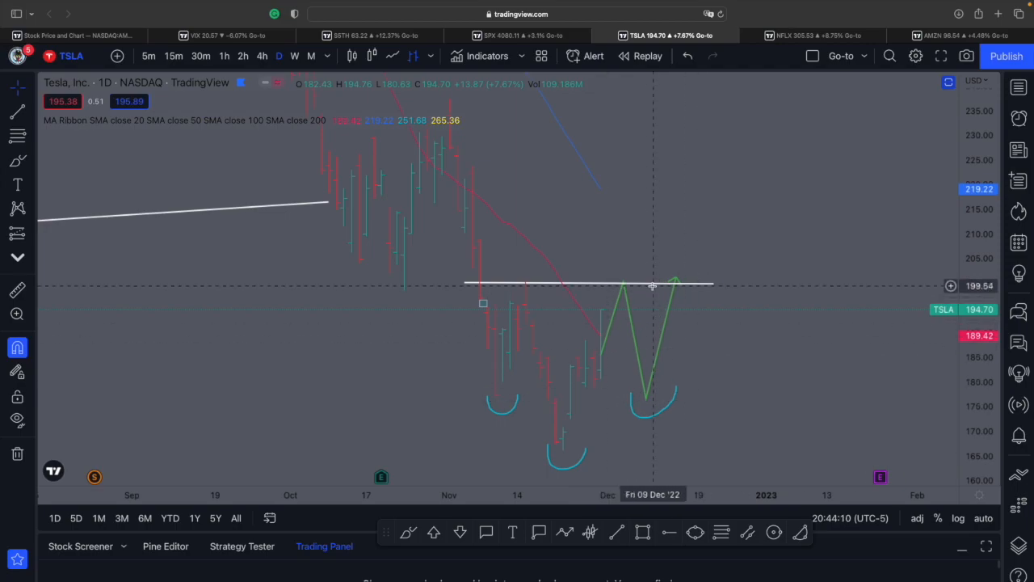
mouse_move(766, 210)
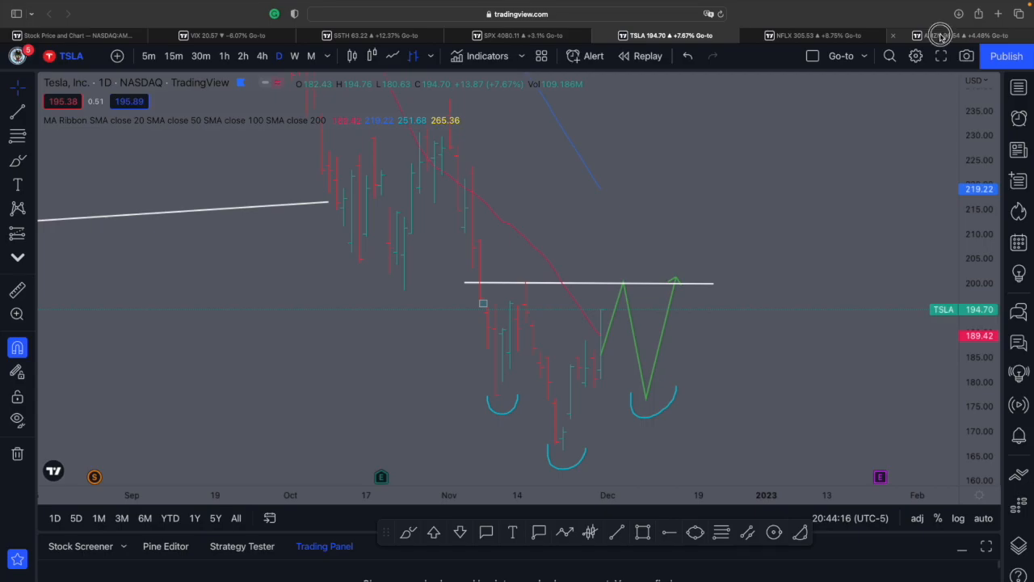
- Review Amazon's and Tesla's daily charts, then return to Netflix's daily chart
click(941, 36)
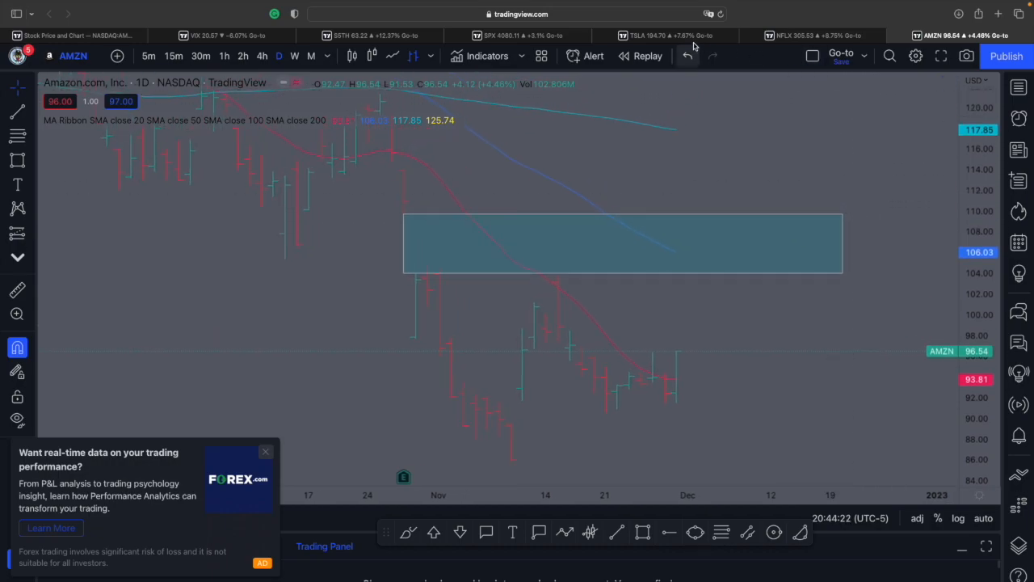
click(655, 36)
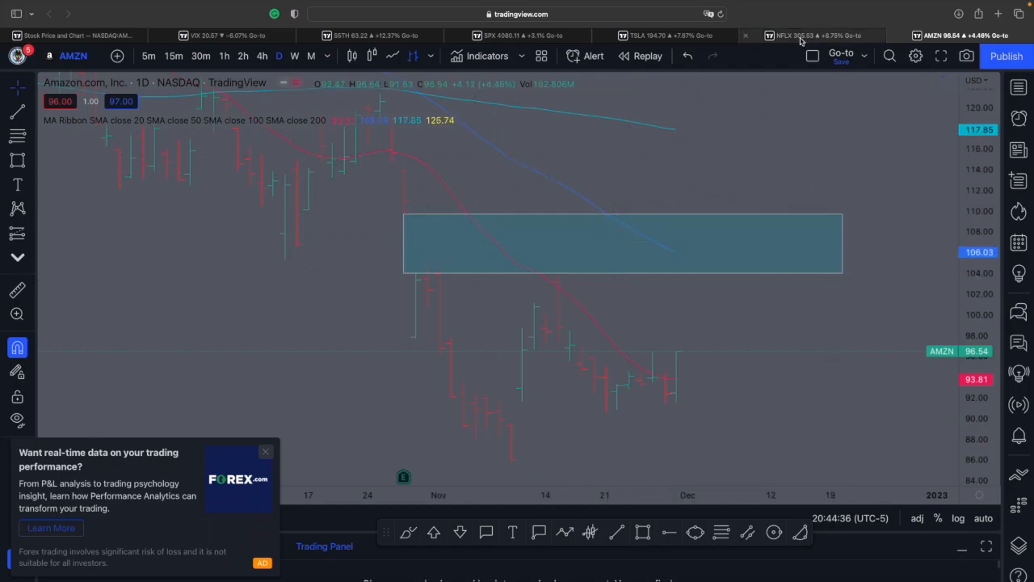
click(800, 36)
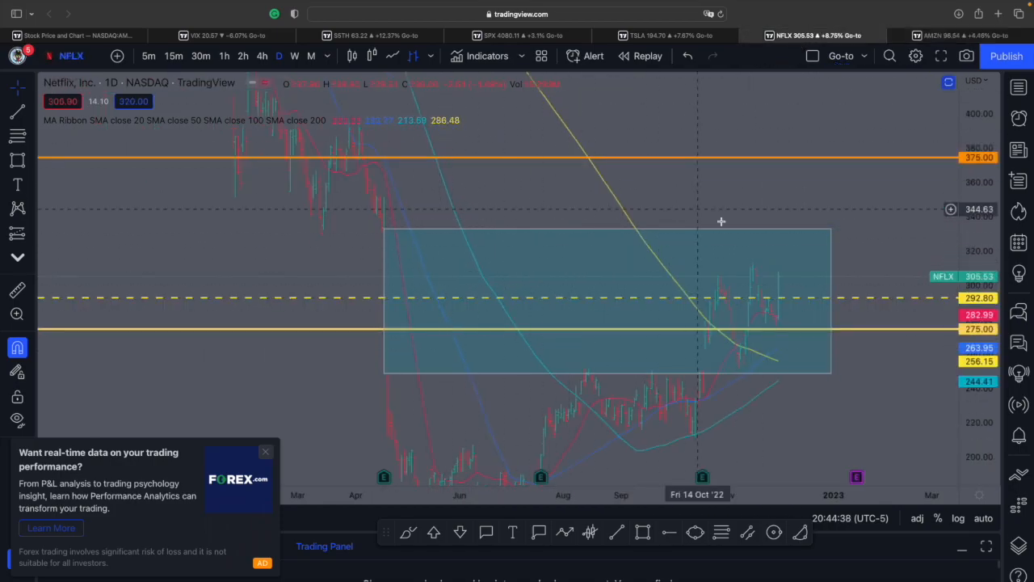
- Measure a span on Netflix's longer-history chart, then move to the MarketWatch economic calendar tab
click(953, 34)
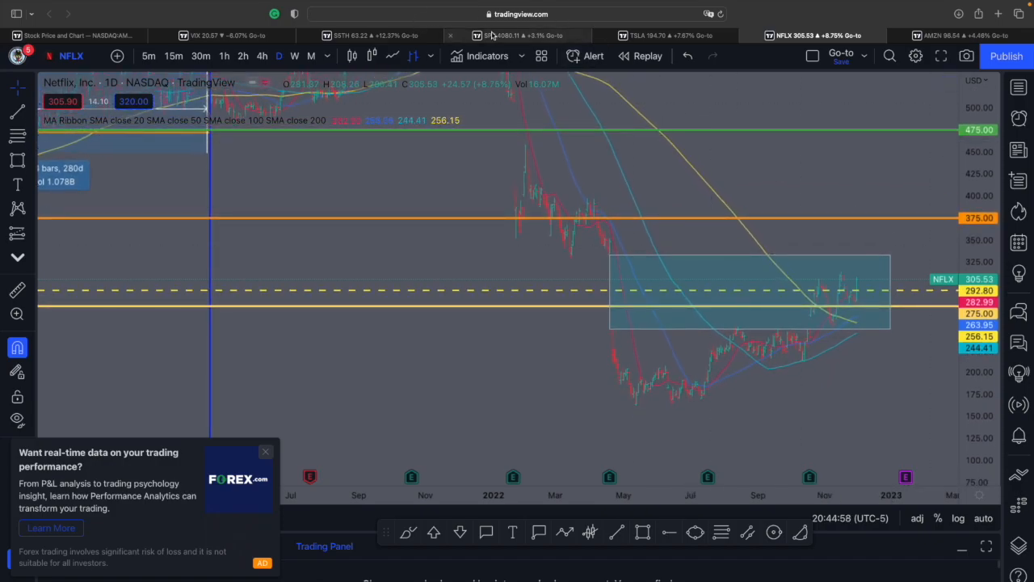
click(207, 35)
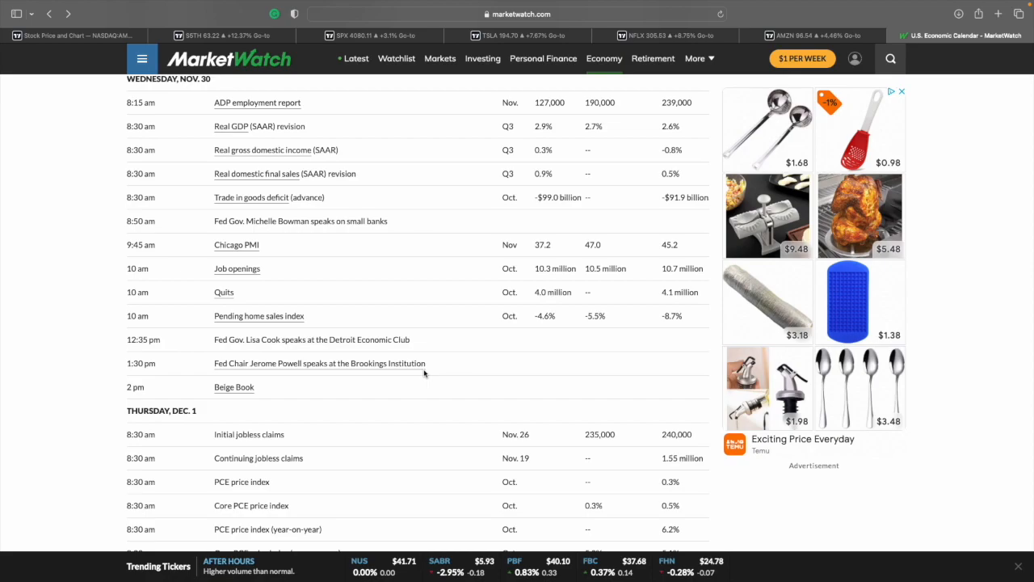
mouse_move(189, 278)
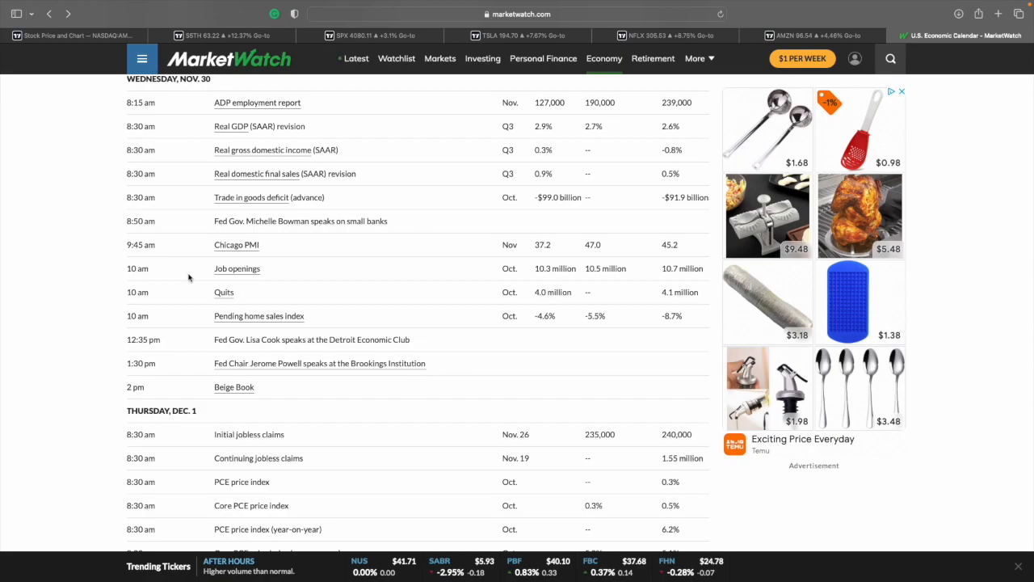
- Scroll the calendar to Thursday, Dec. 1's jobless claims, PCE and ISM data and Friday's payrolls
scroll(down, 3)
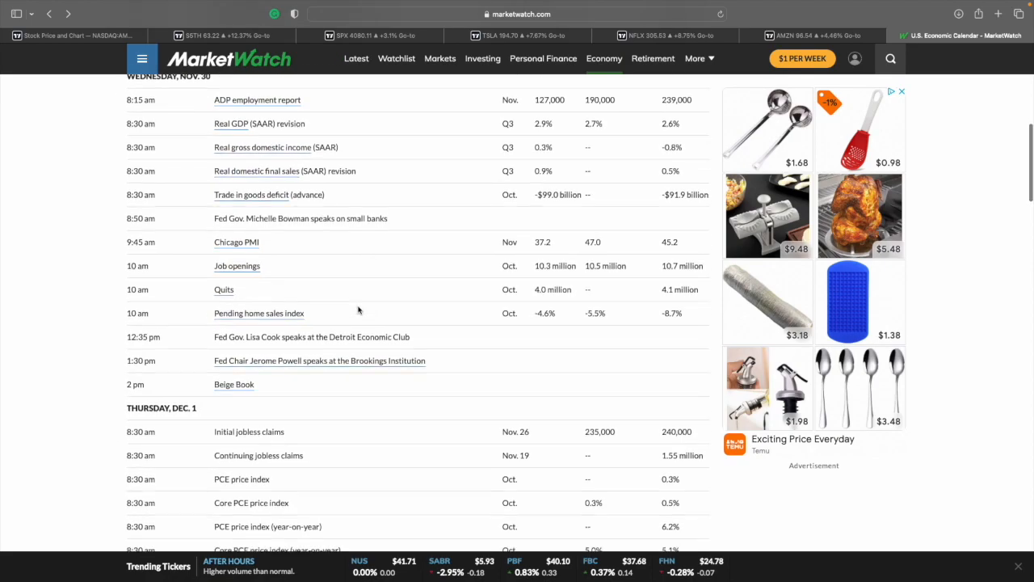
scroll(down, 3)
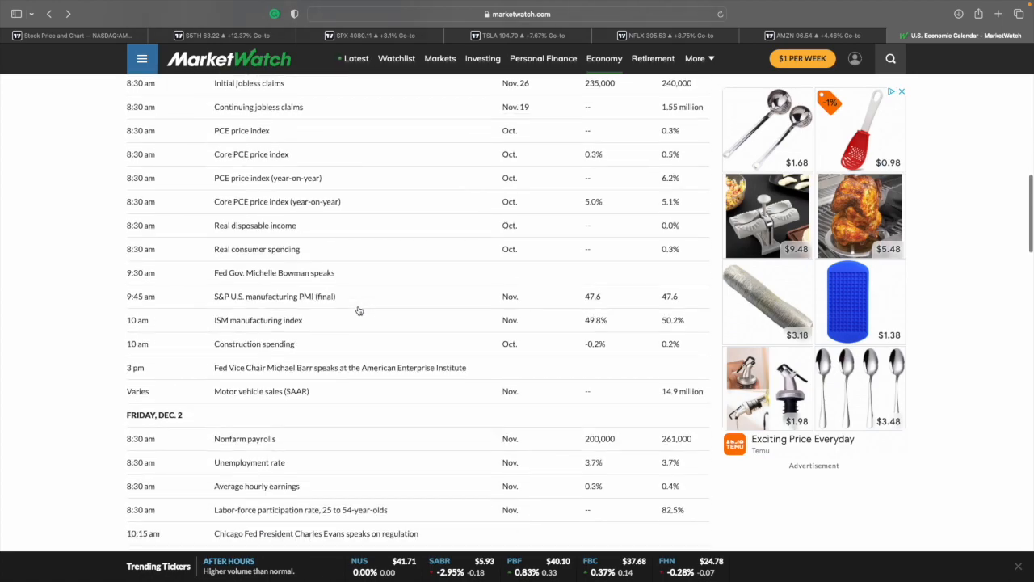
scroll(down, 3)
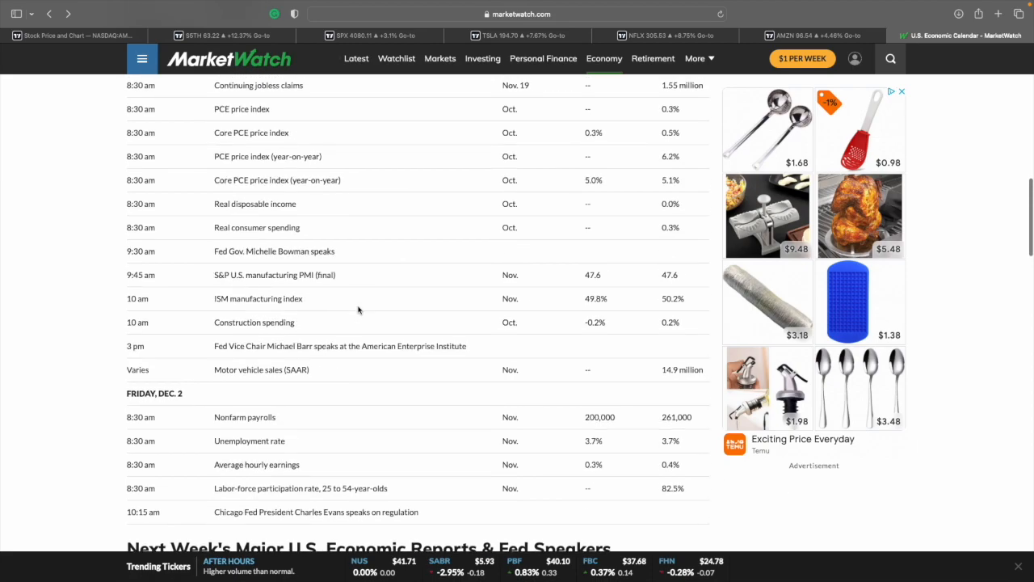
scroll(up, 3)
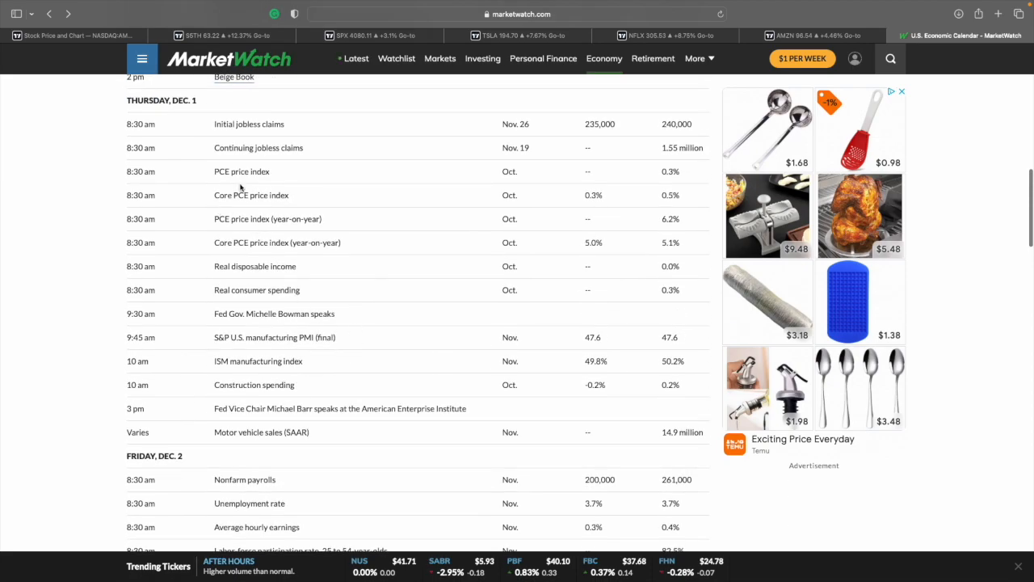
mouse_move(200, 160)
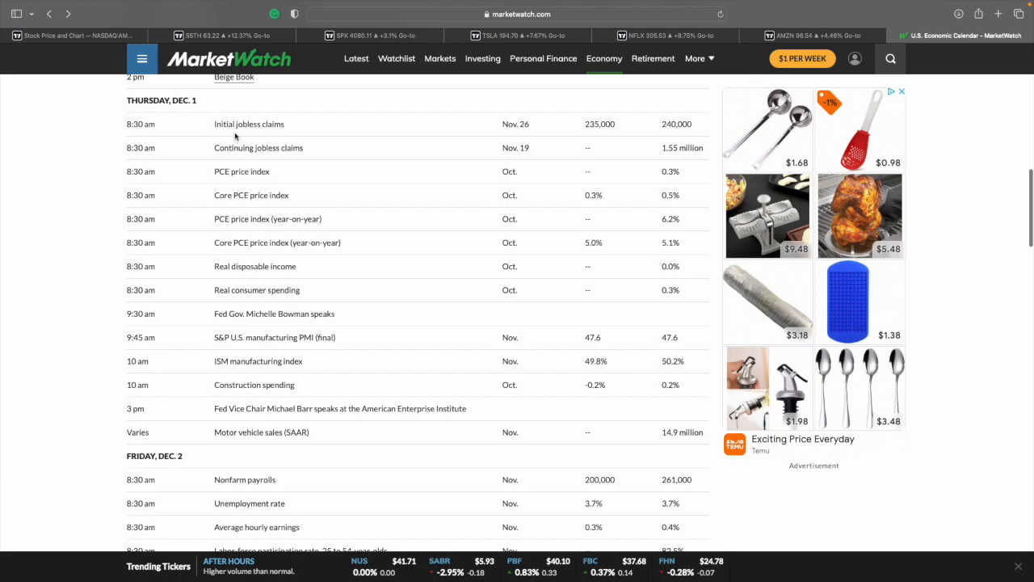
mouse_move(230, 162)
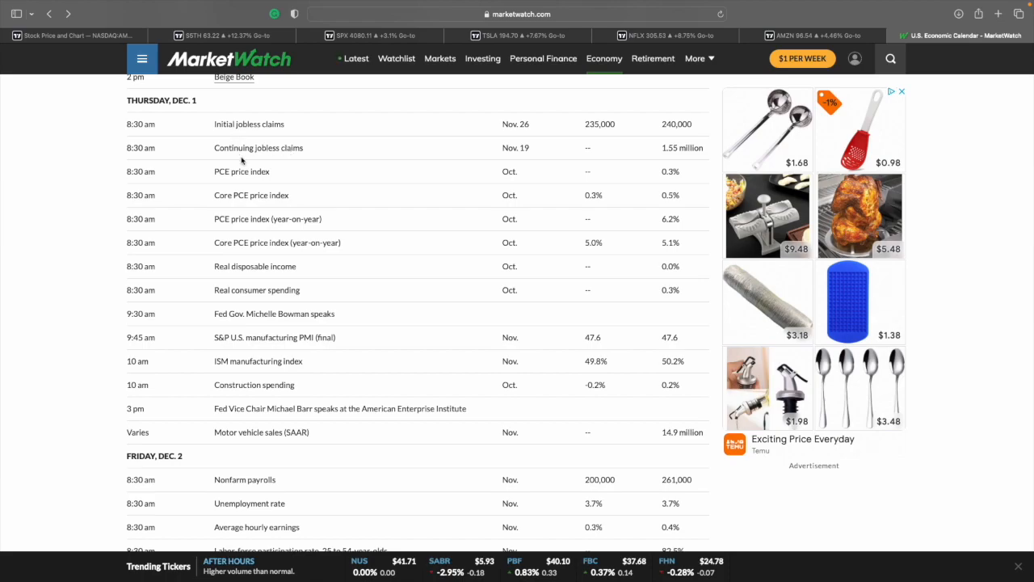
mouse_move(339, 385)
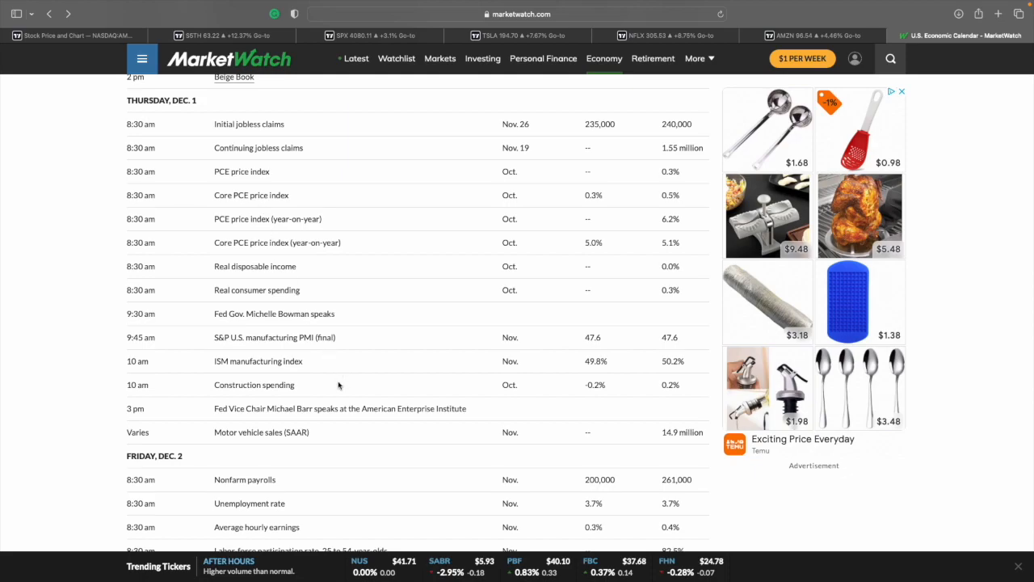
scroll(down, 3)
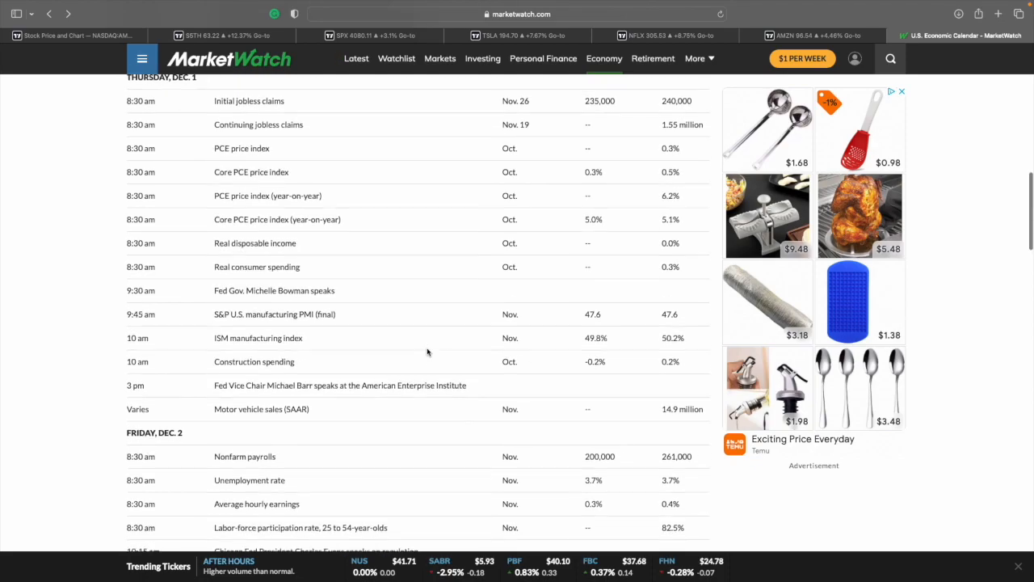
- Scroll down to next week's (Dec. 5–9) major U.S. economic reports
scroll(down, 3)
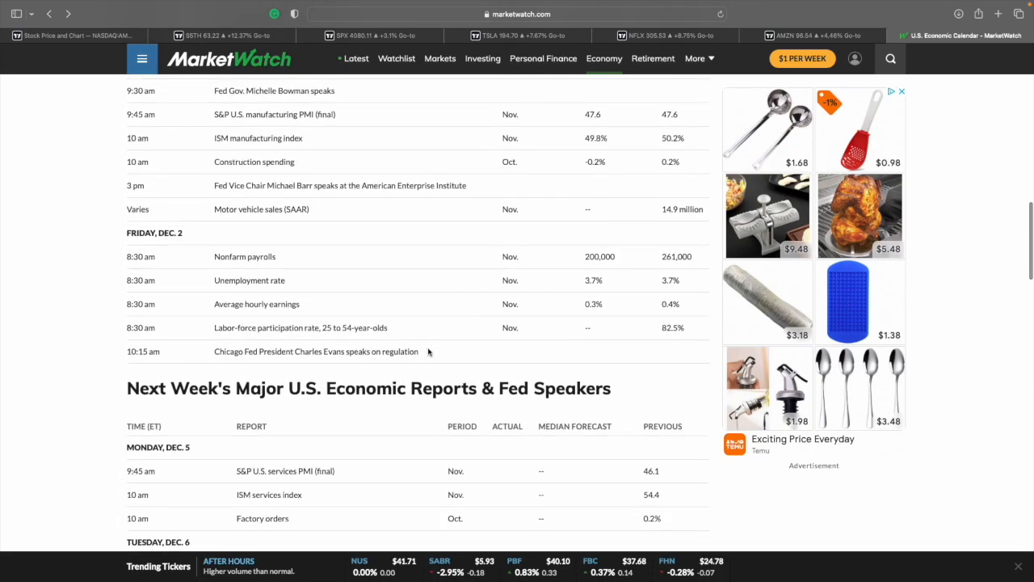
mouse_move(412, 266)
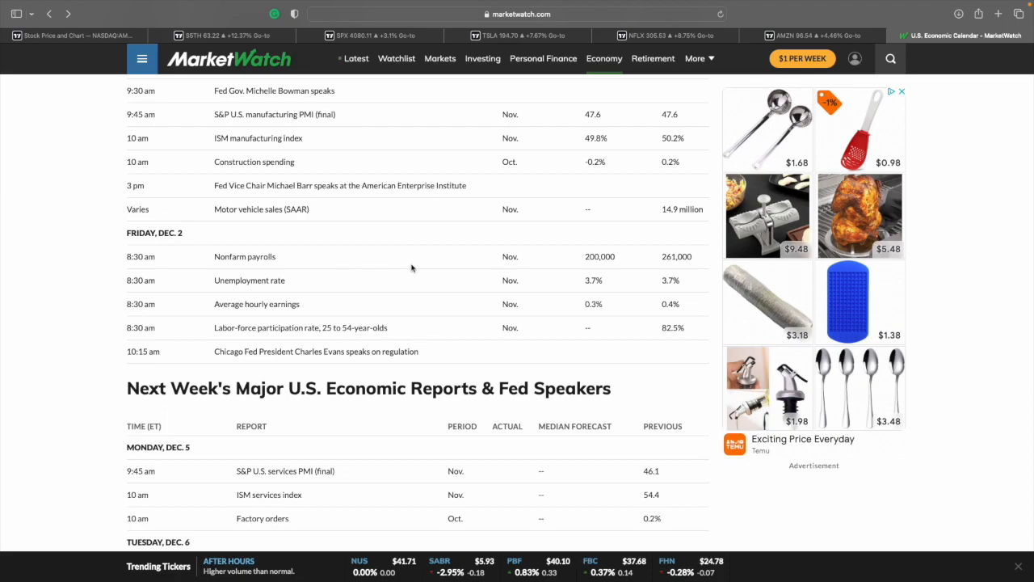
scroll(down, 3)
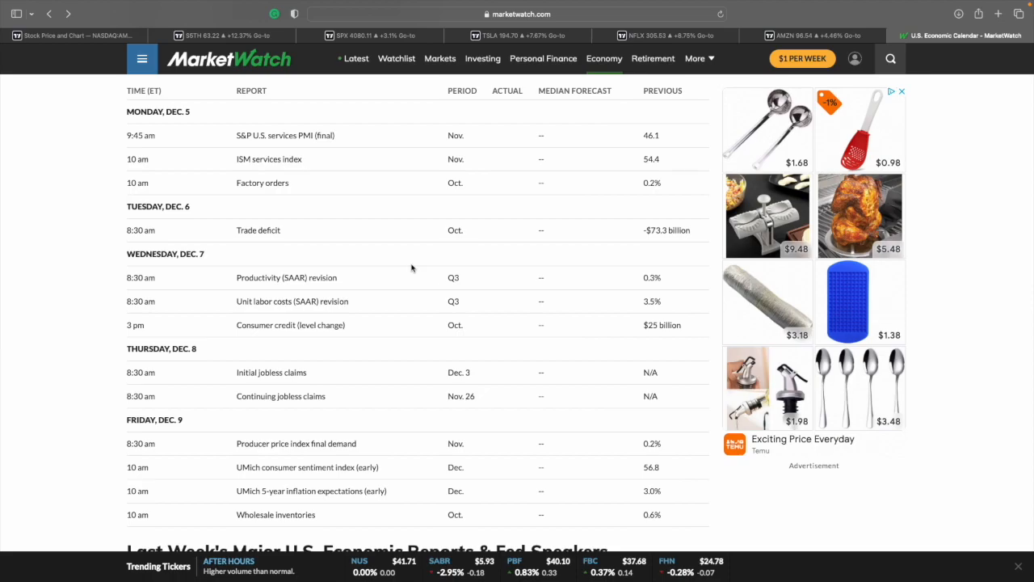
mouse_move(426, 266)
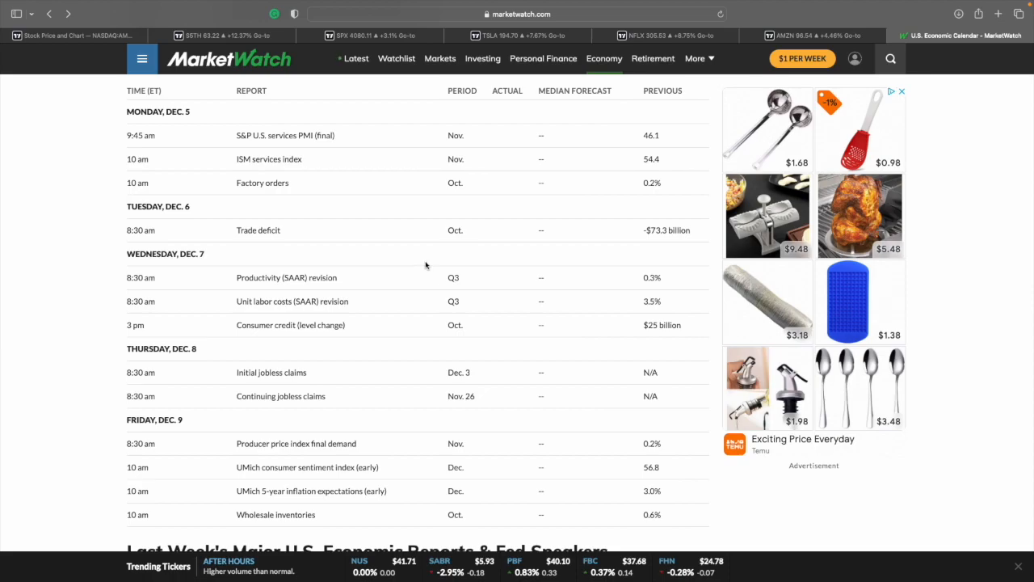
scroll(down, 3)
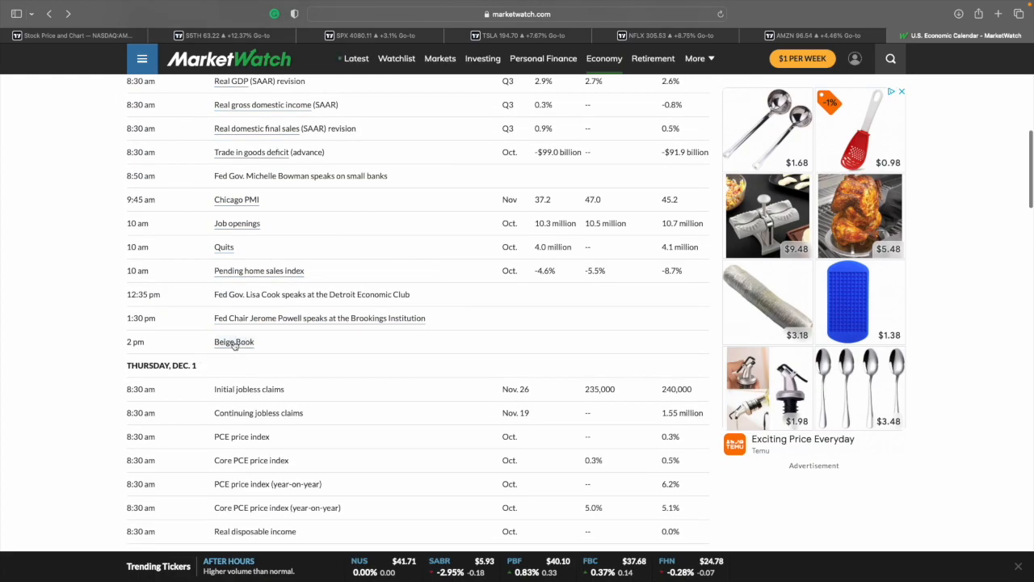
mouse_move(331, 356)
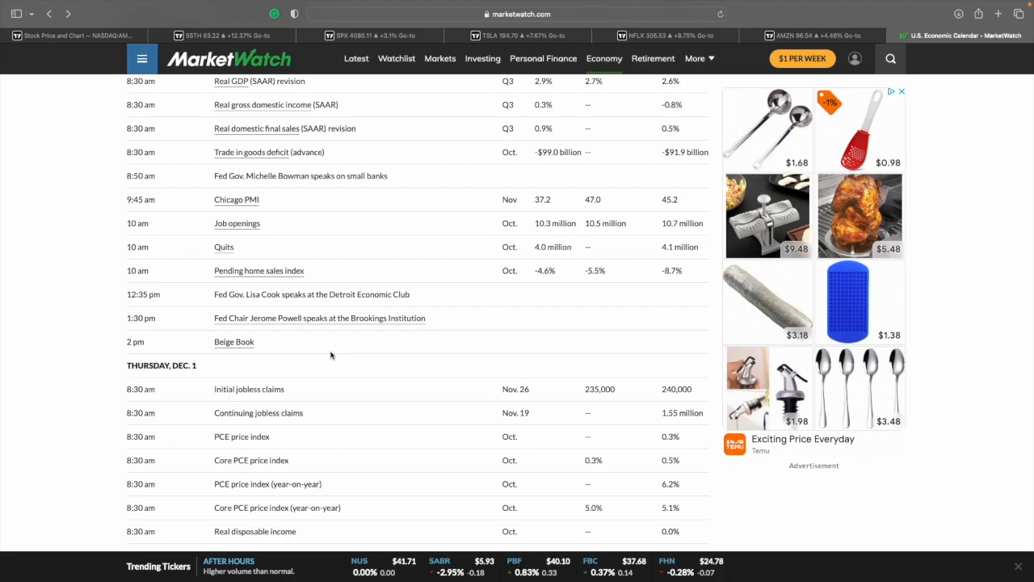